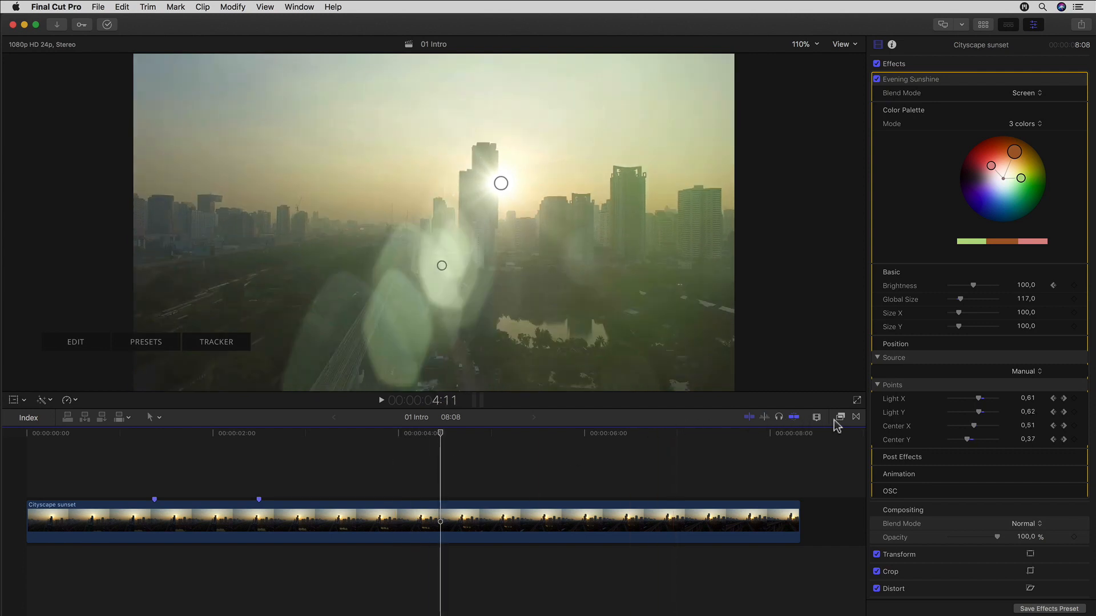
# Step: Bring up the mFlare preset library for the flare on the cityscape sunset clip
pyautogui.click(839, 418)
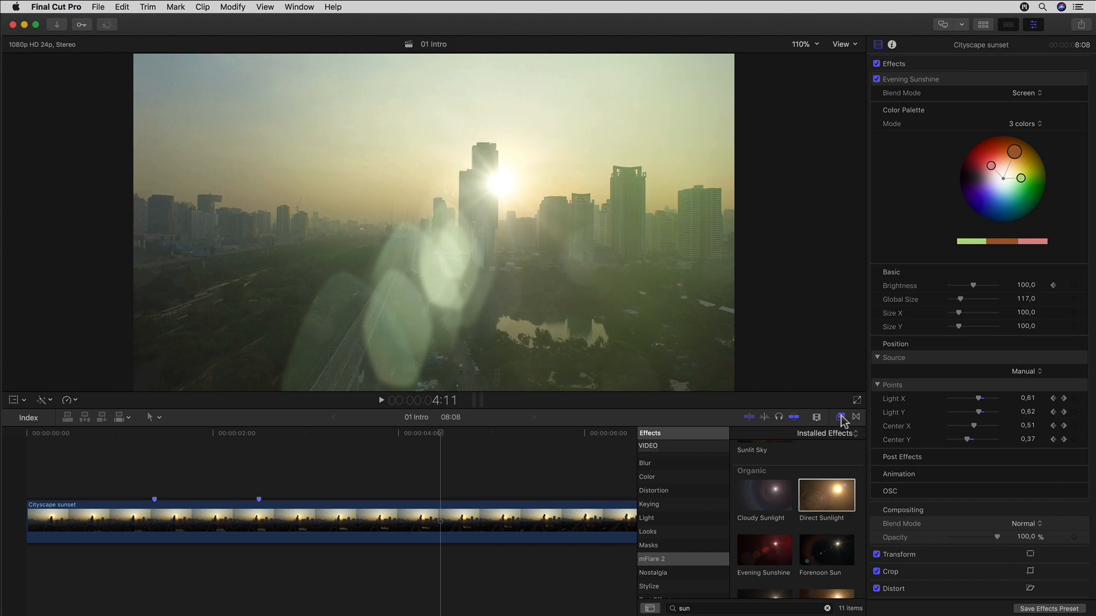
pyautogui.click(842, 417)
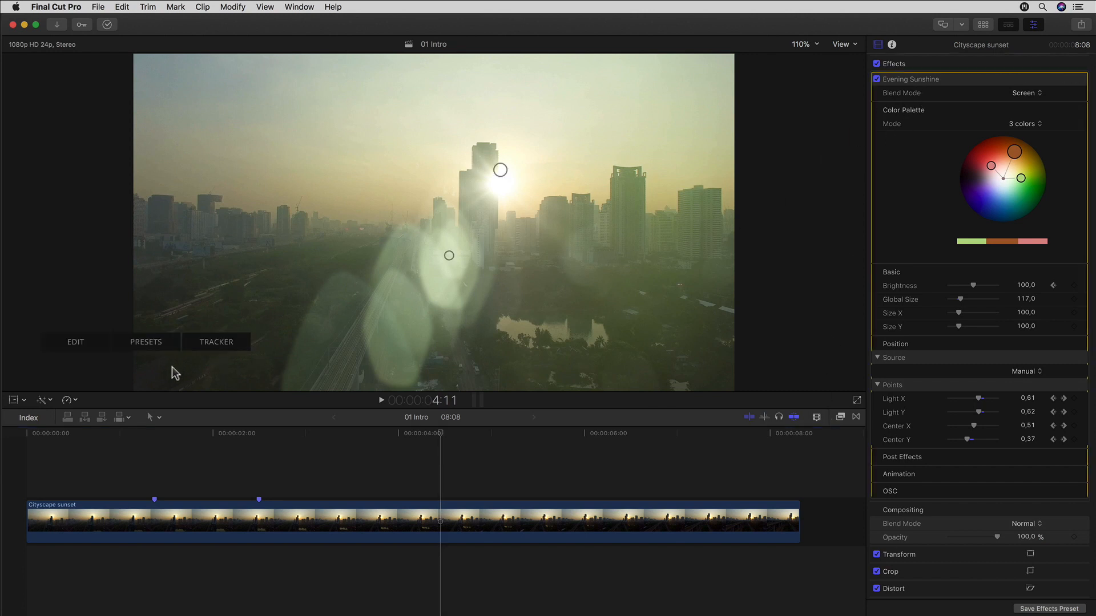
pyautogui.click(146, 341)
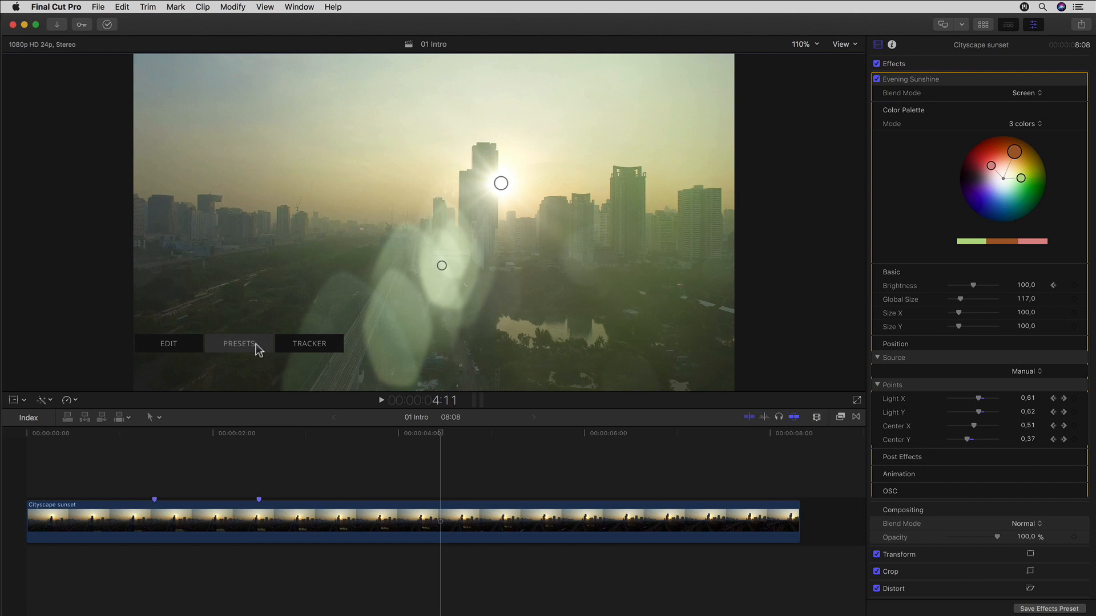
pyautogui.click(239, 343)
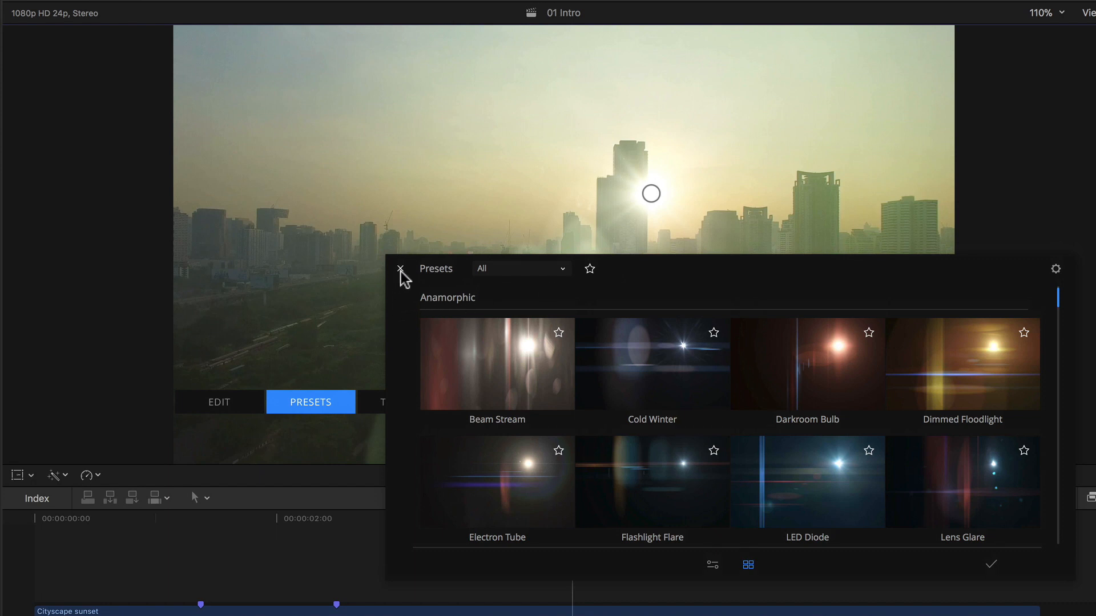
pyautogui.moveTo(566, 282)
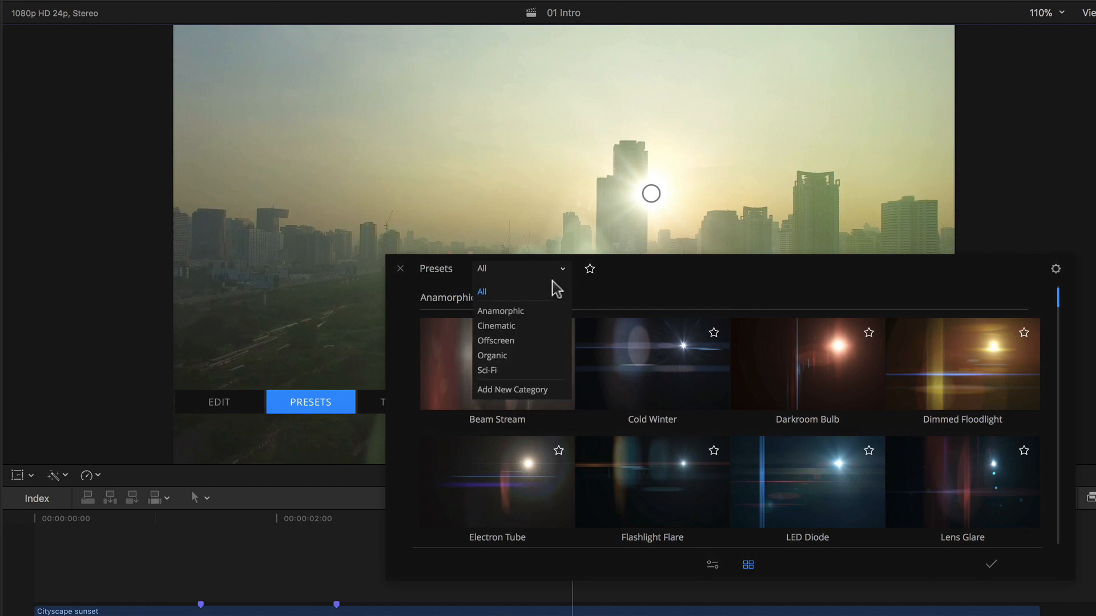
pyautogui.moveTo(563, 318)
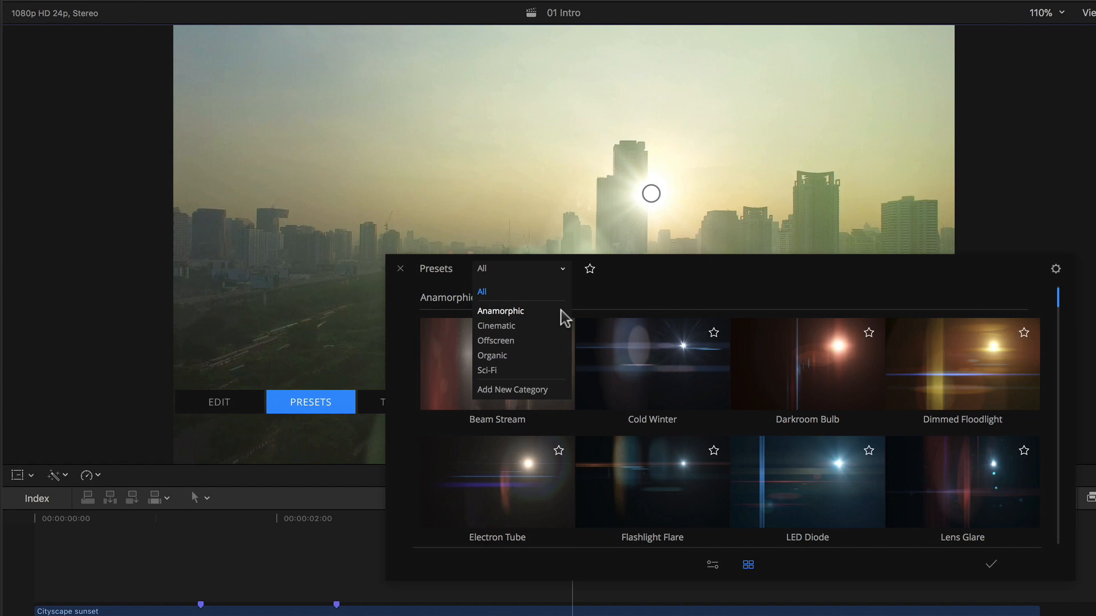
pyautogui.moveTo(507, 320)
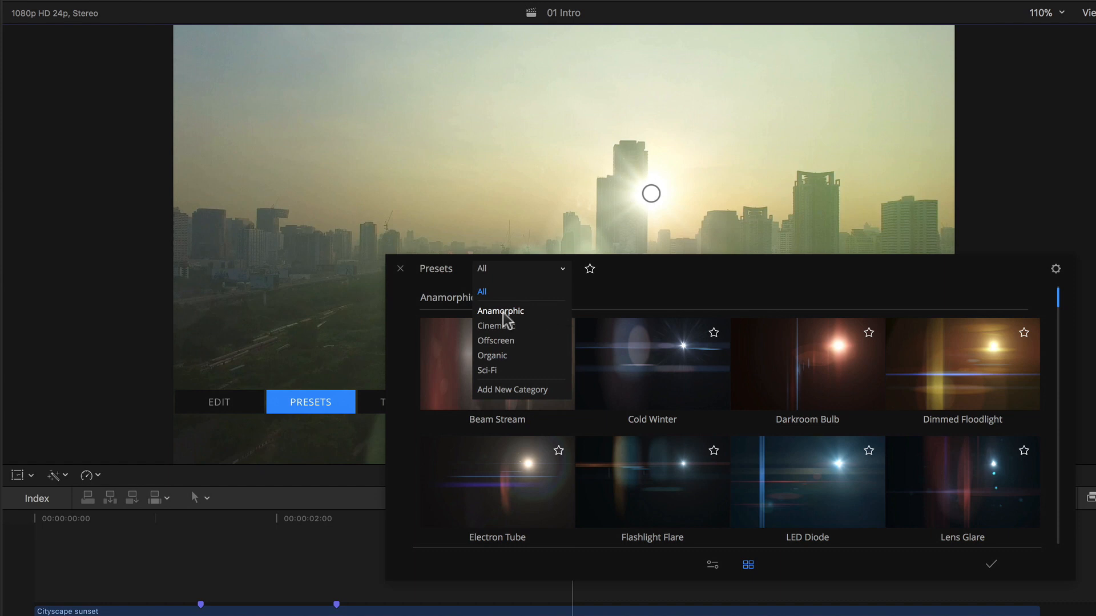
pyautogui.moveTo(487, 299)
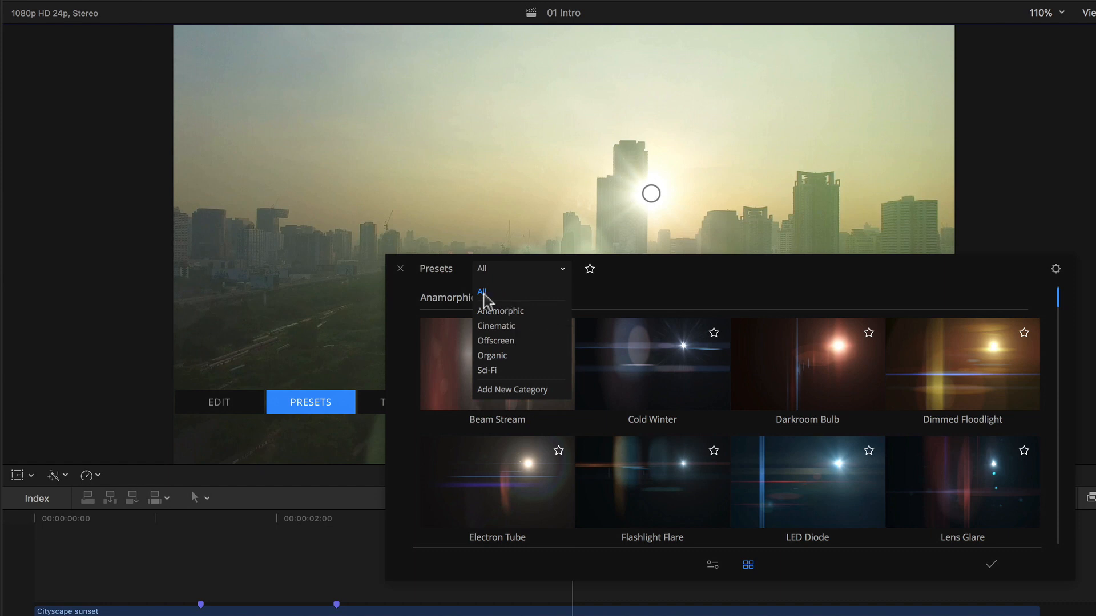
pyautogui.moveTo(513, 320)
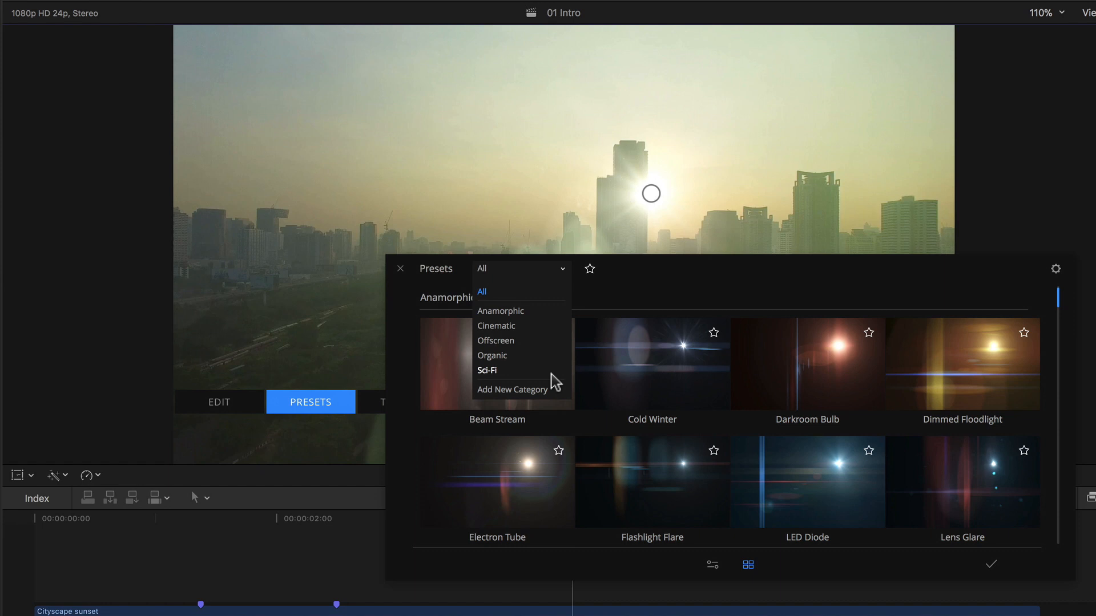
pyautogui.moveTo(475, 399)
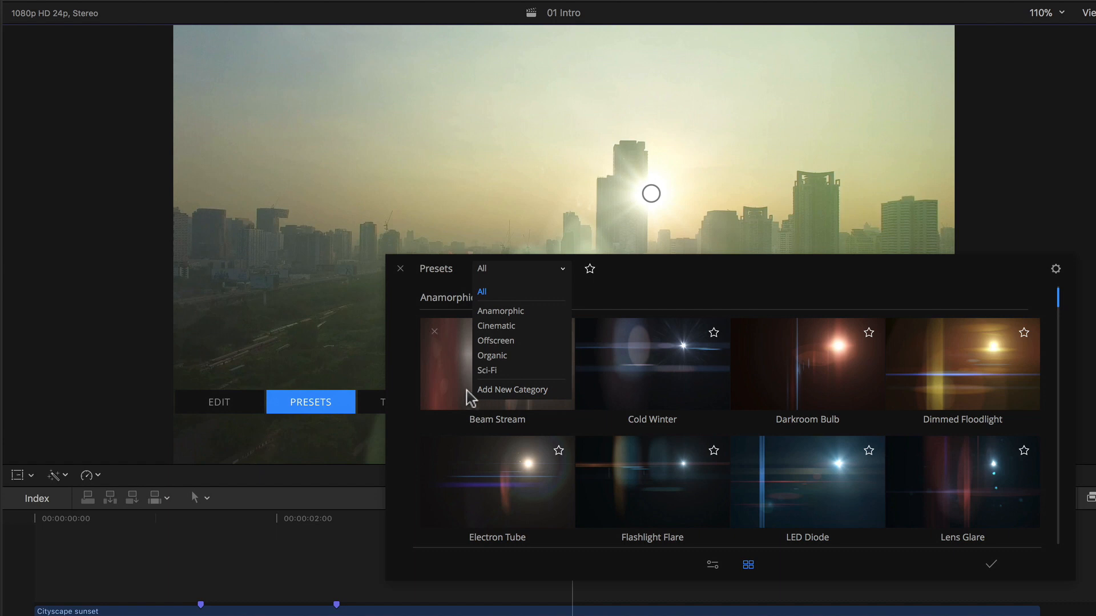
pyautogui.moveTo(629, 292)
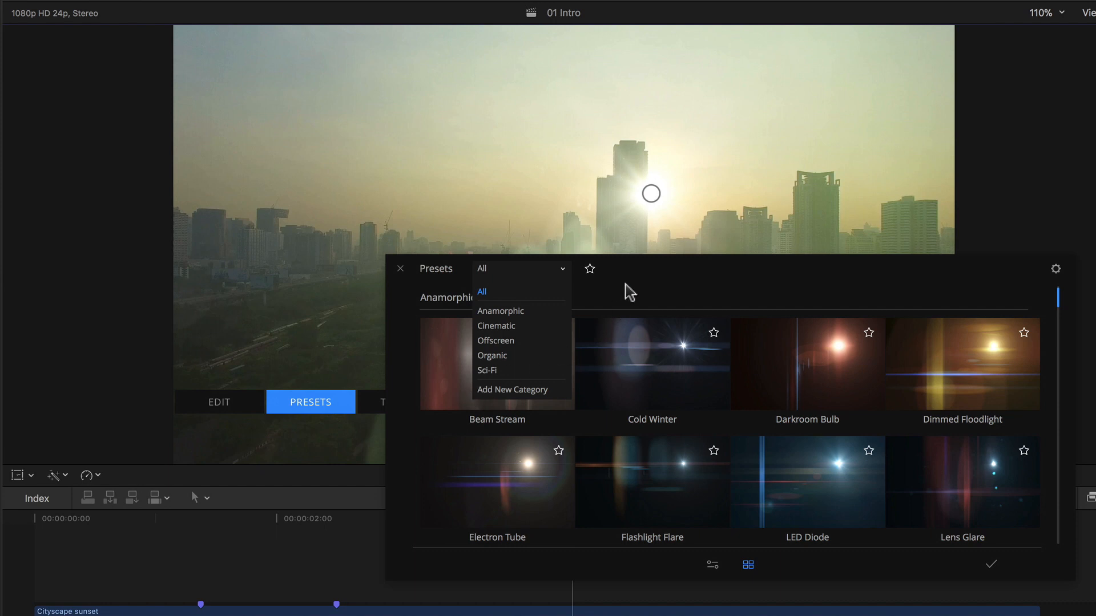
pyautogui.moveTo(557, 398)
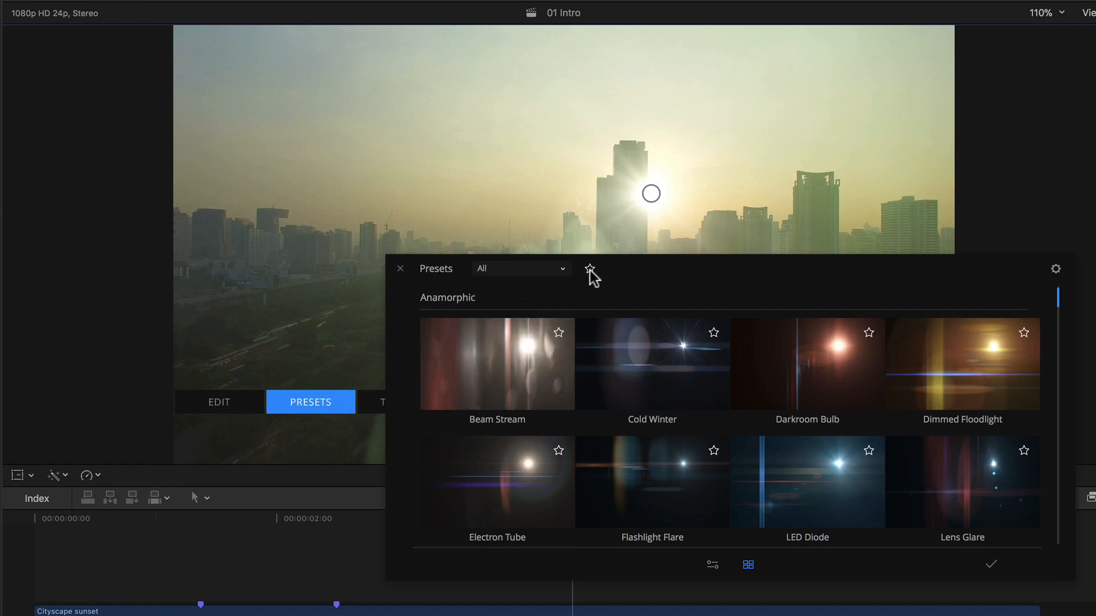
pyautogui.moveTo(634, 274)
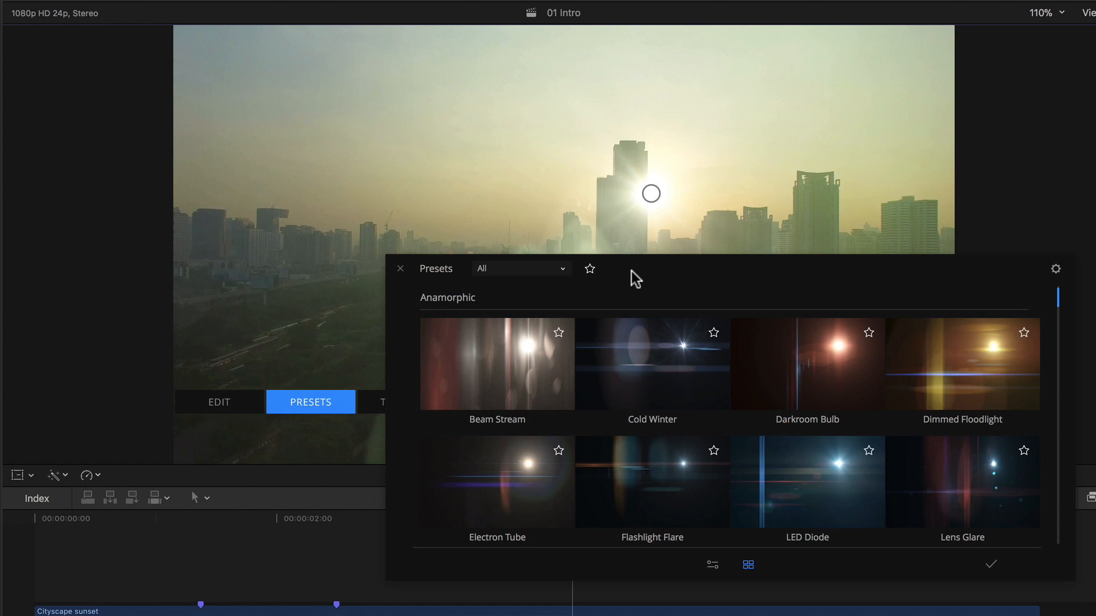
# Step: Star the Cold Winter preset thumbnail so it becomes the only favourite
pyautogui.click(589, 270)
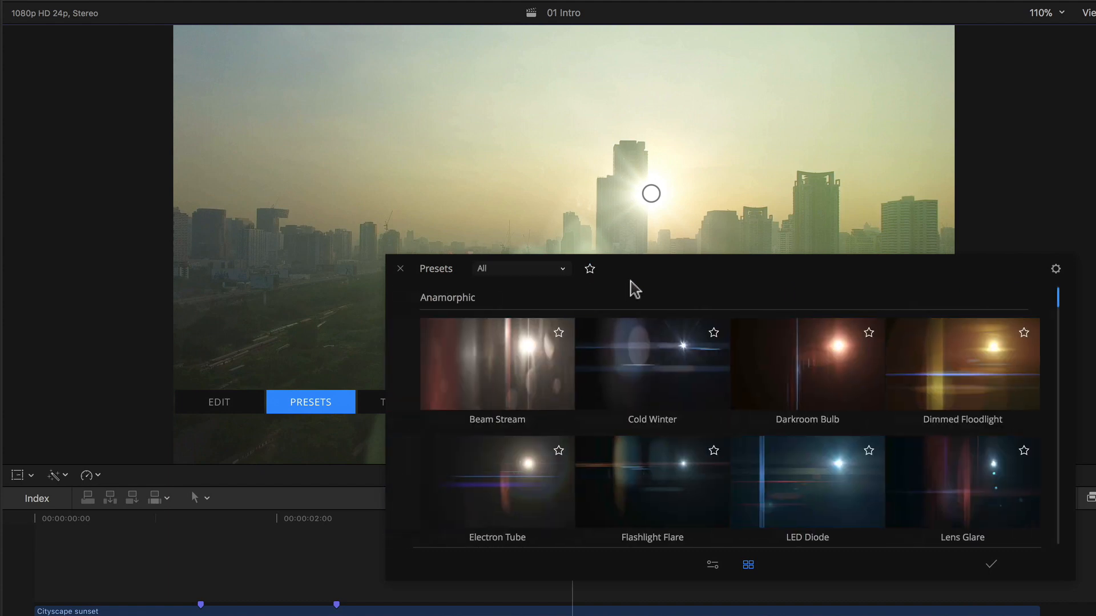
pyautogui.moveTo(645, 310)
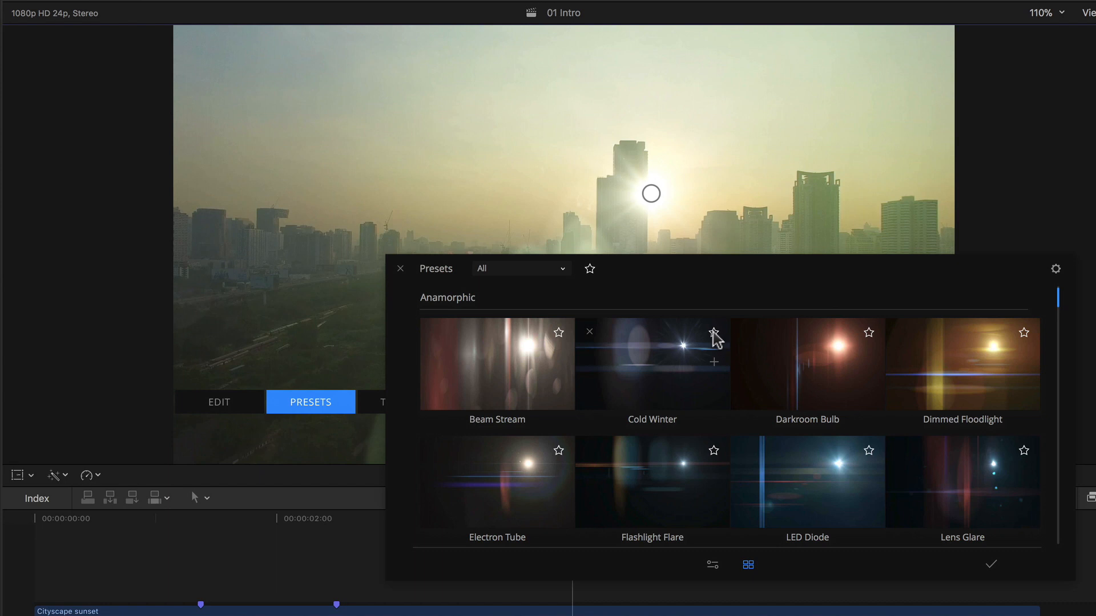
pyautogui.click(712, 332)
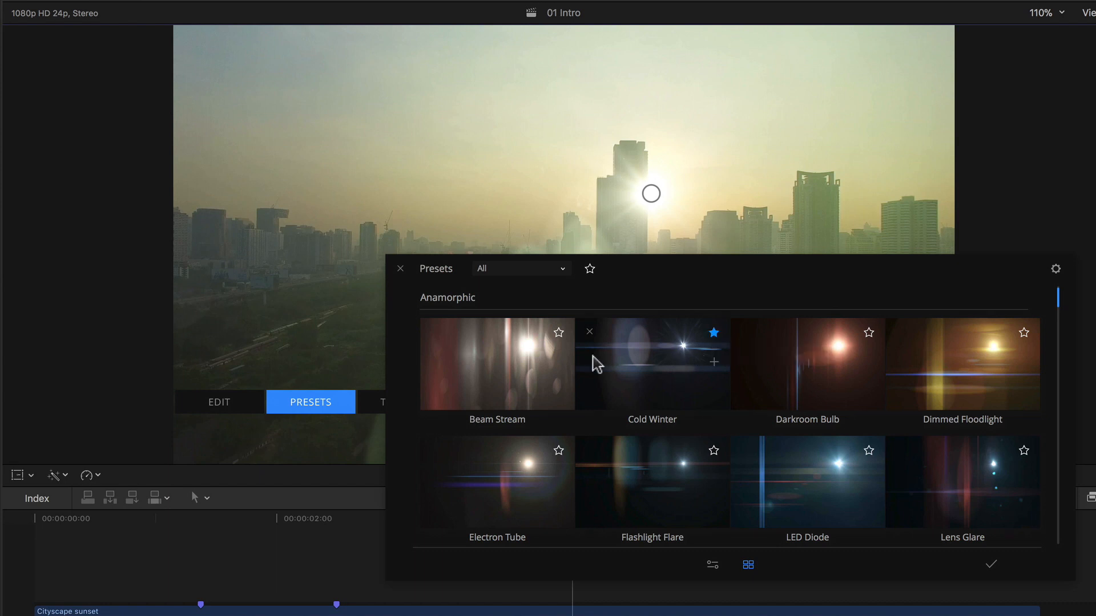
pyautogui.click(558, 332)
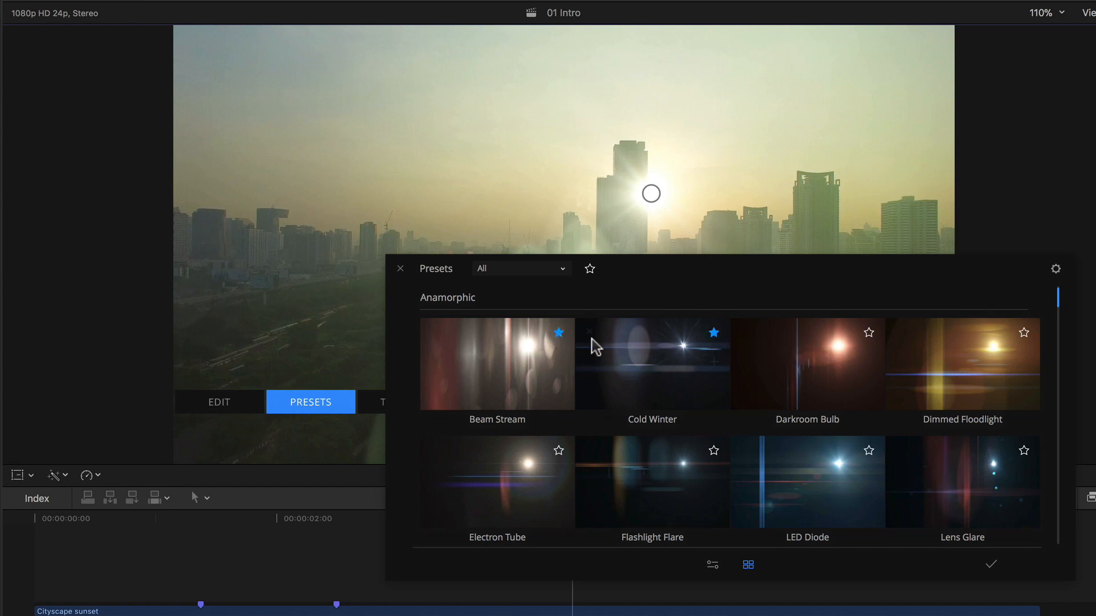
pyautogui.click(558, 333)
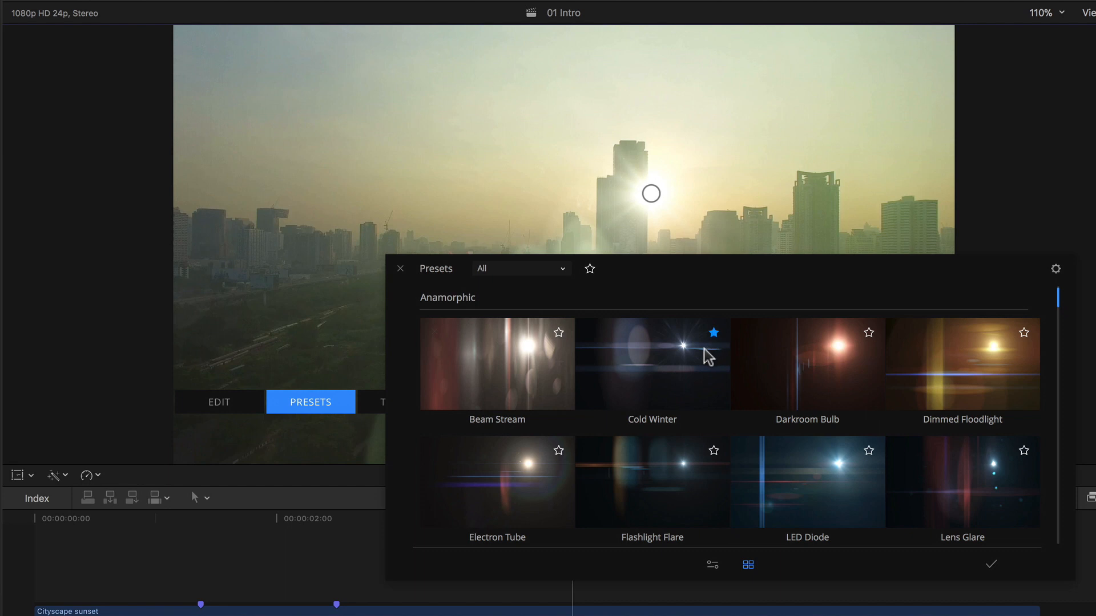
# Step: Unfavourite Cold Winter and show mFlare's About and settings panel
pyautogui.click(712, 332)
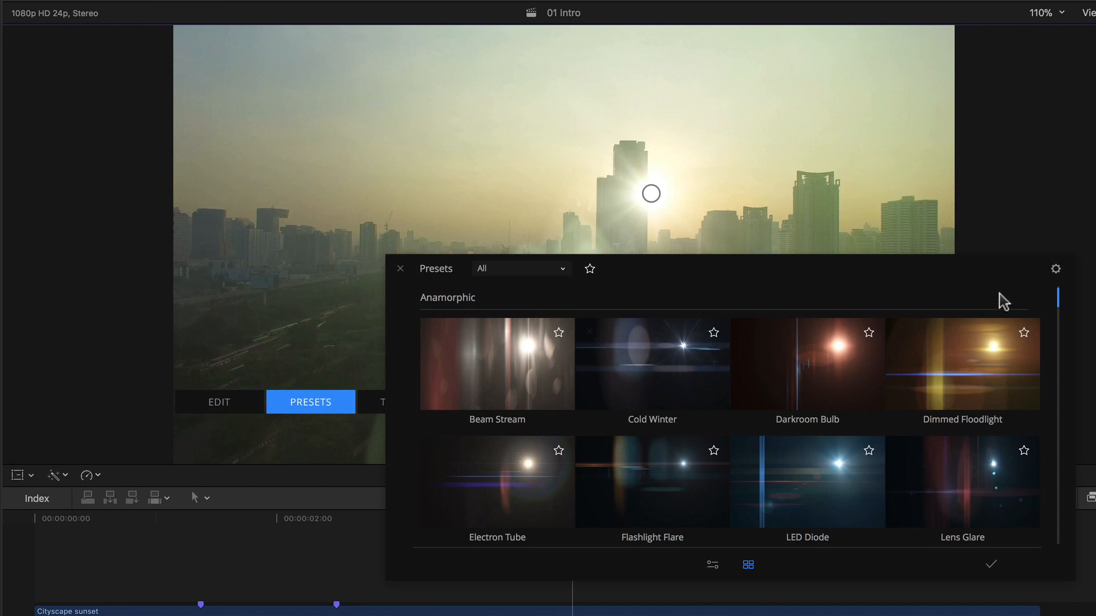
pyautogui.click(1056, 270)
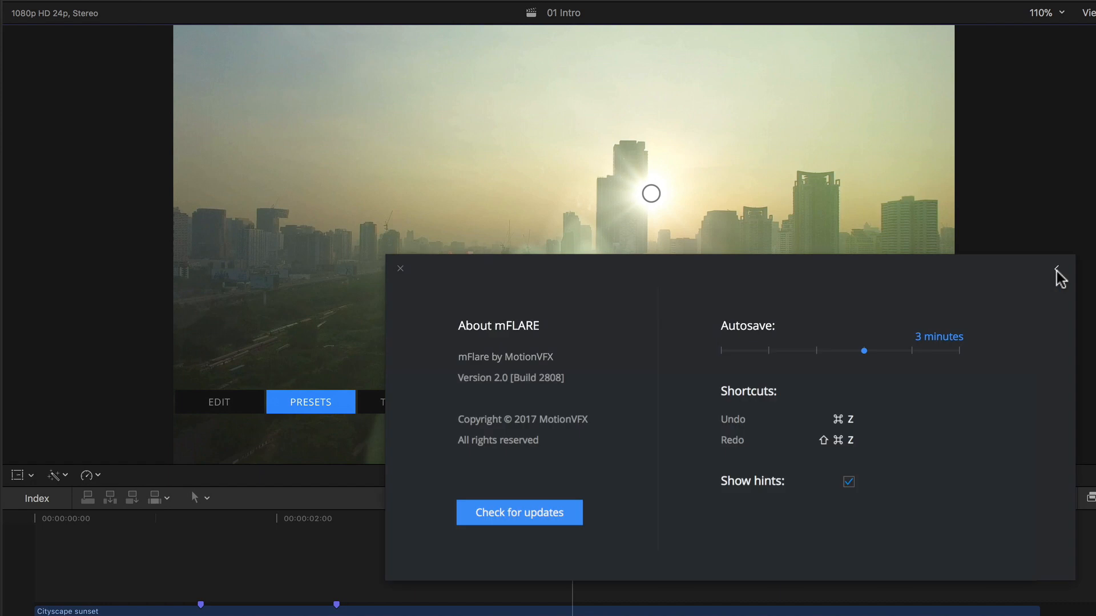
pyautogui.moveTo(868, 362)
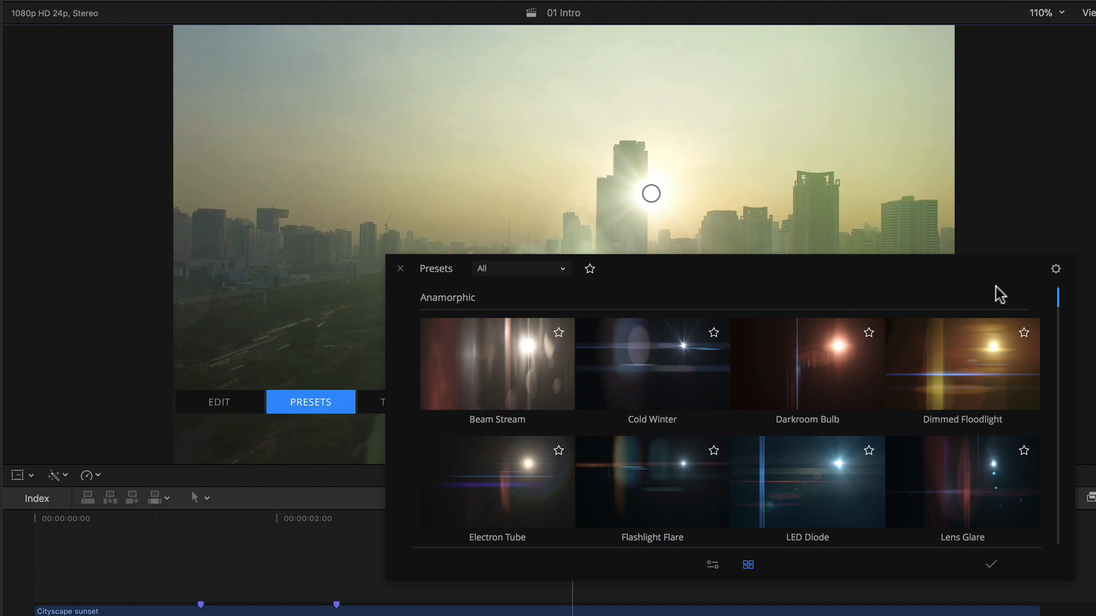
pyautogui.scroll(-3)
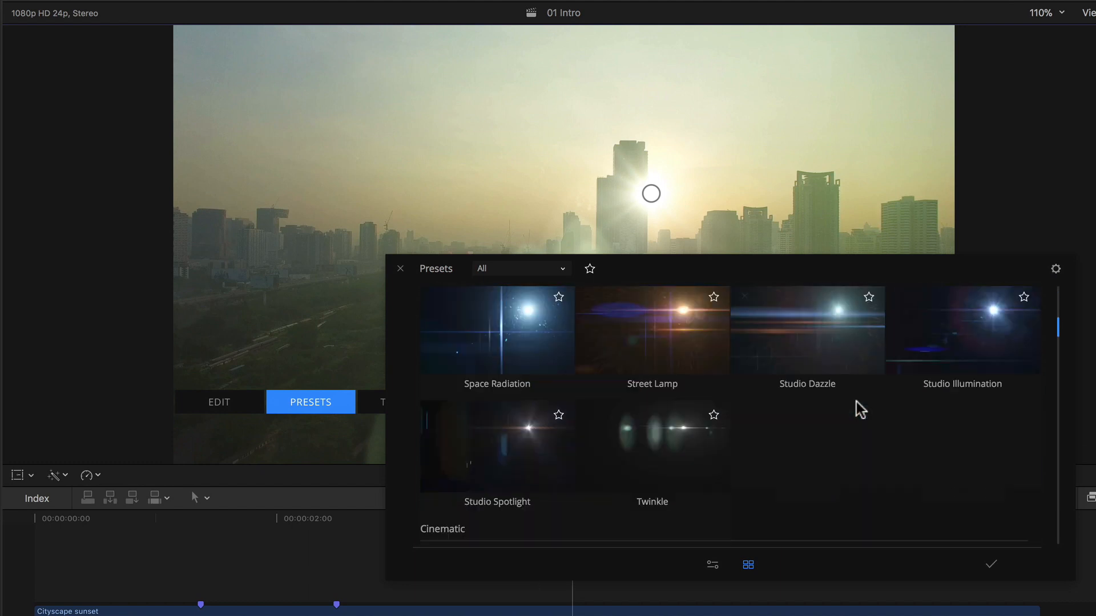
pyautogui.scroll(-3)
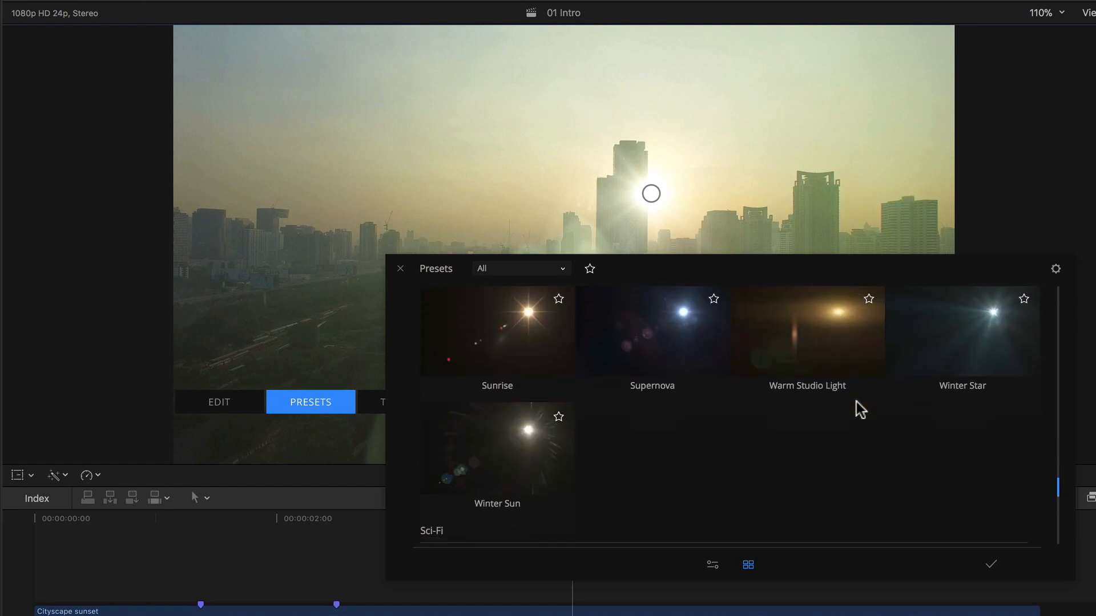
pyautogui.scroll(-3)
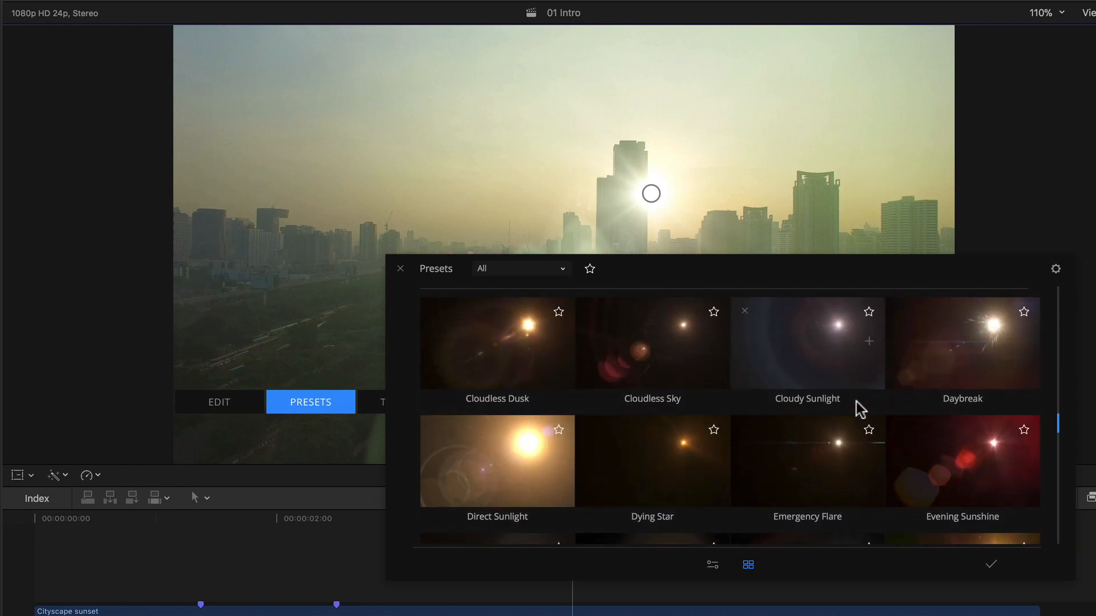
pyautogui.scroll(-3)
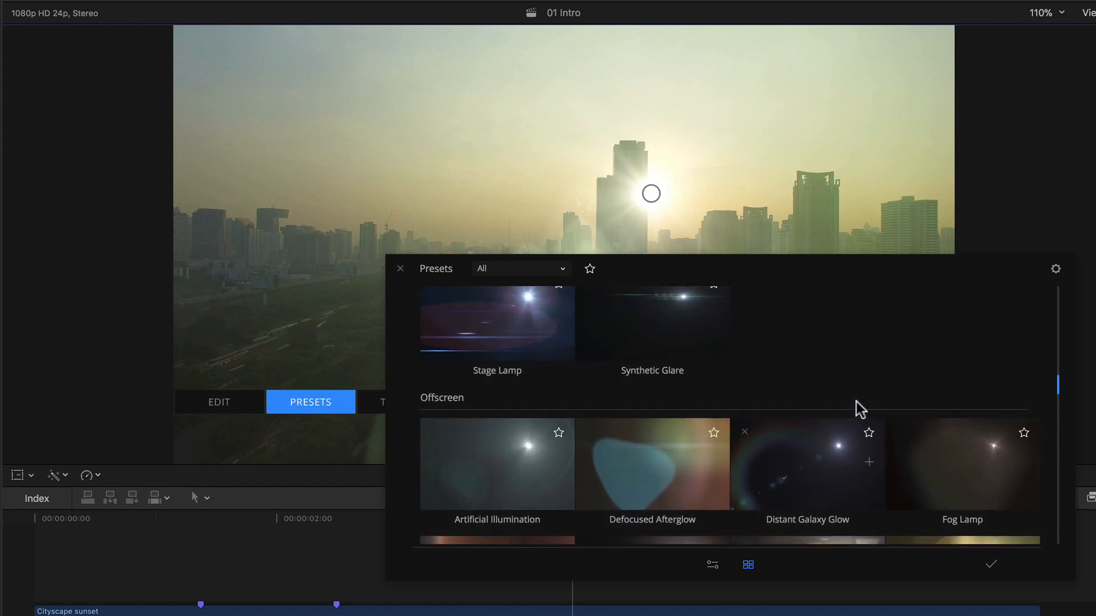
pyautogui.scroll(-3)
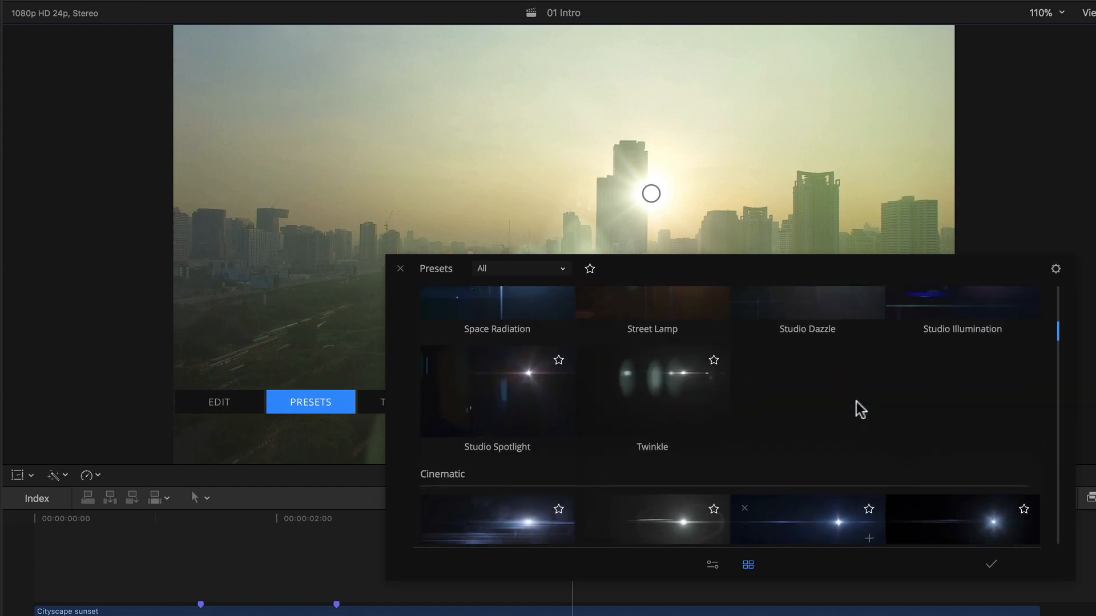
pyautogui.scroll(3)
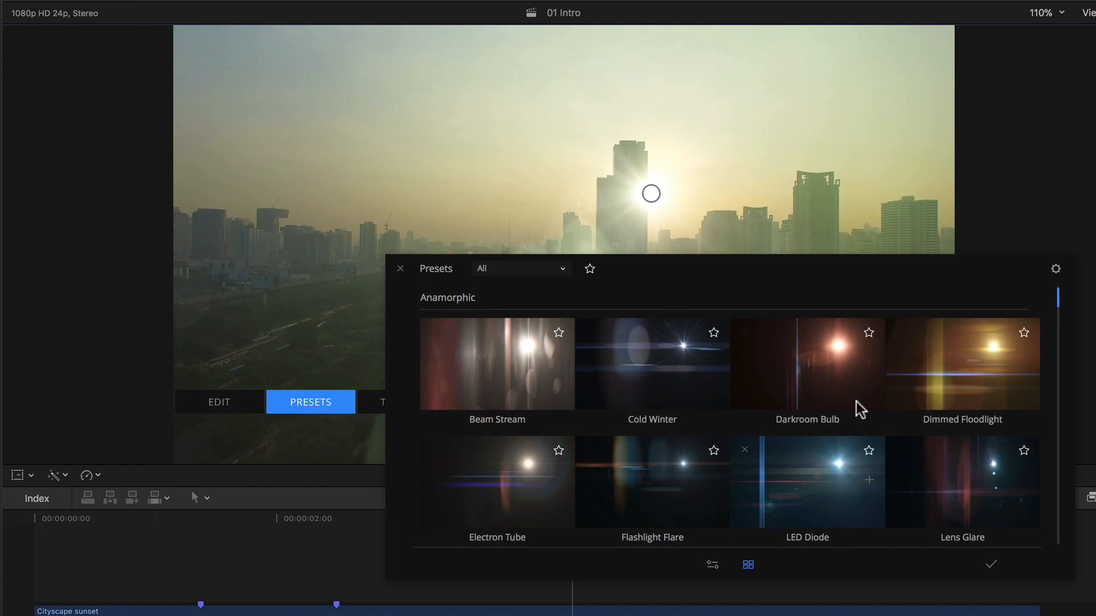
pyautogui.scroll(-3)
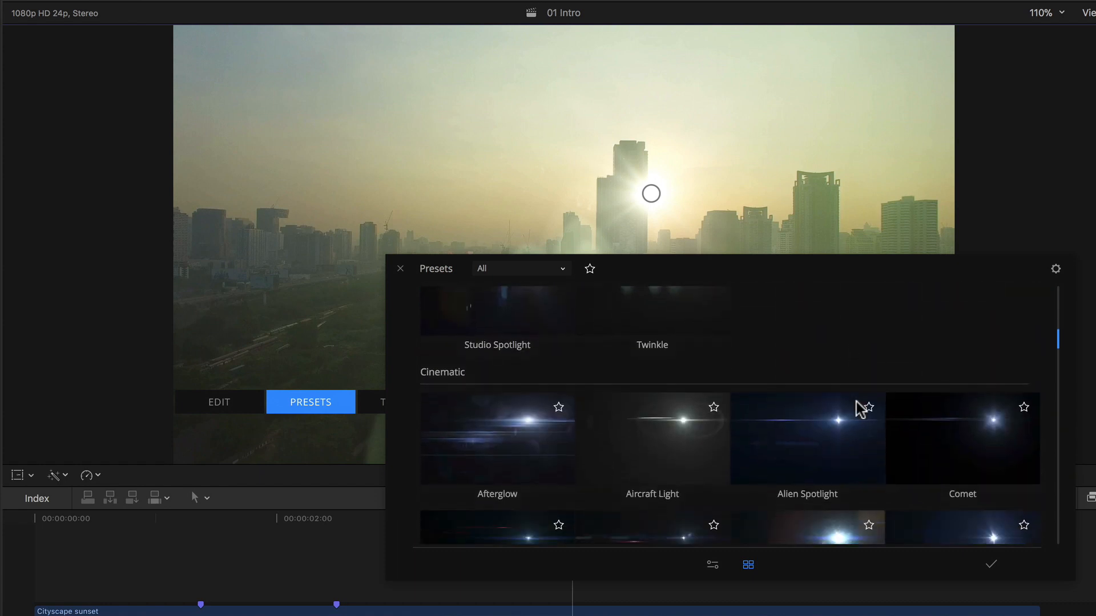
pyautogui.scroll(-3)
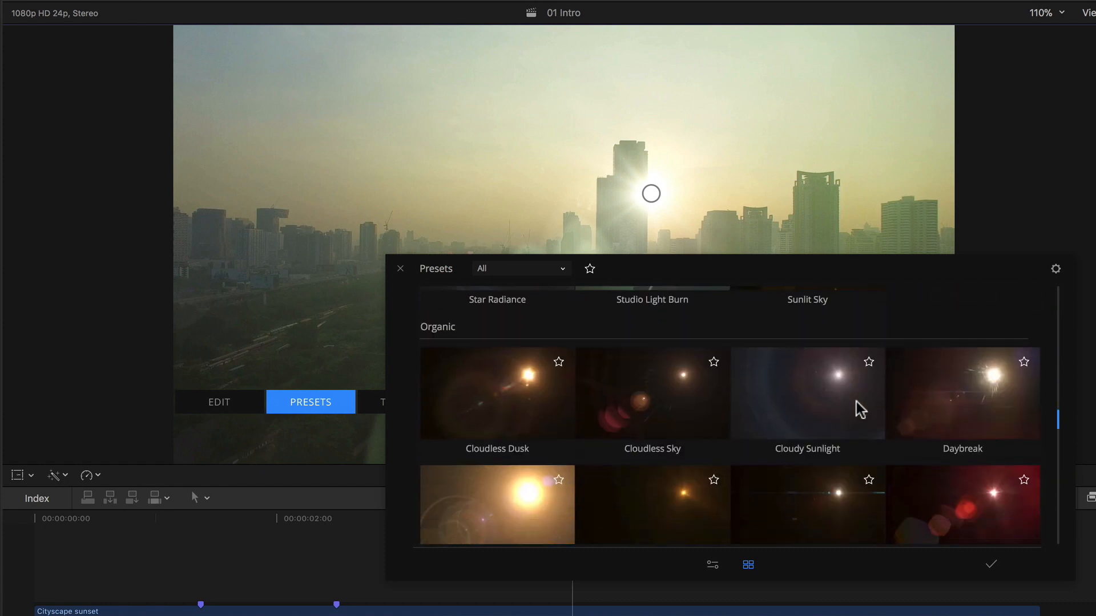
pyautogui.scroll(-3)
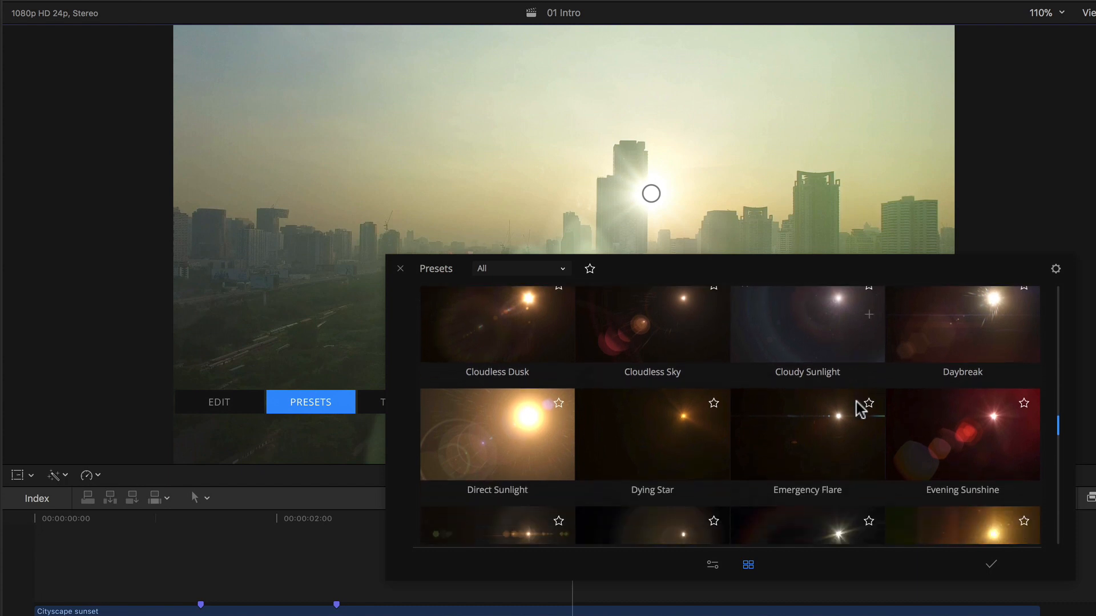
pyautogui.scroll(-3)
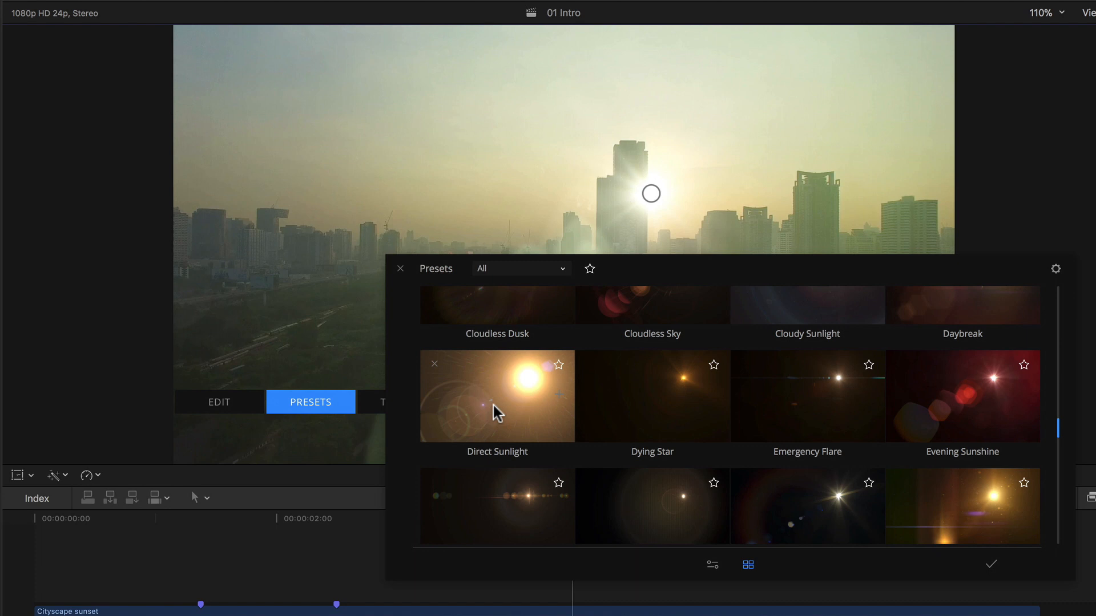
# Step: Apply the Direct Sunlight preset, giving the skyline a bright warm sun glow
pyautogui.click(496, 396)
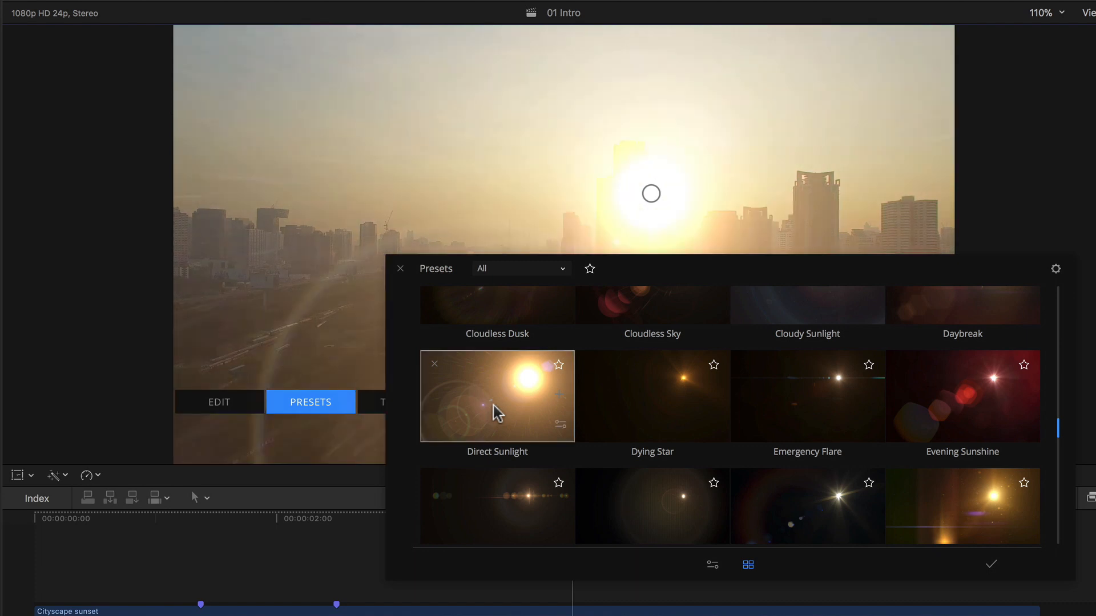
pyautogui.moveTo(408, 519)
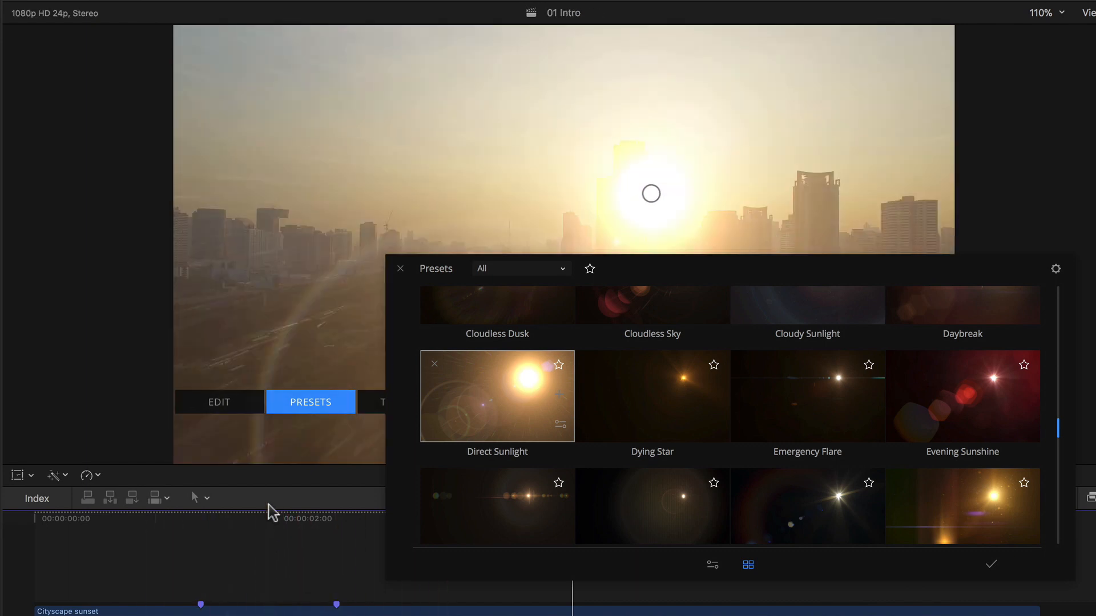
pyautogui.moveTo(412, 461)
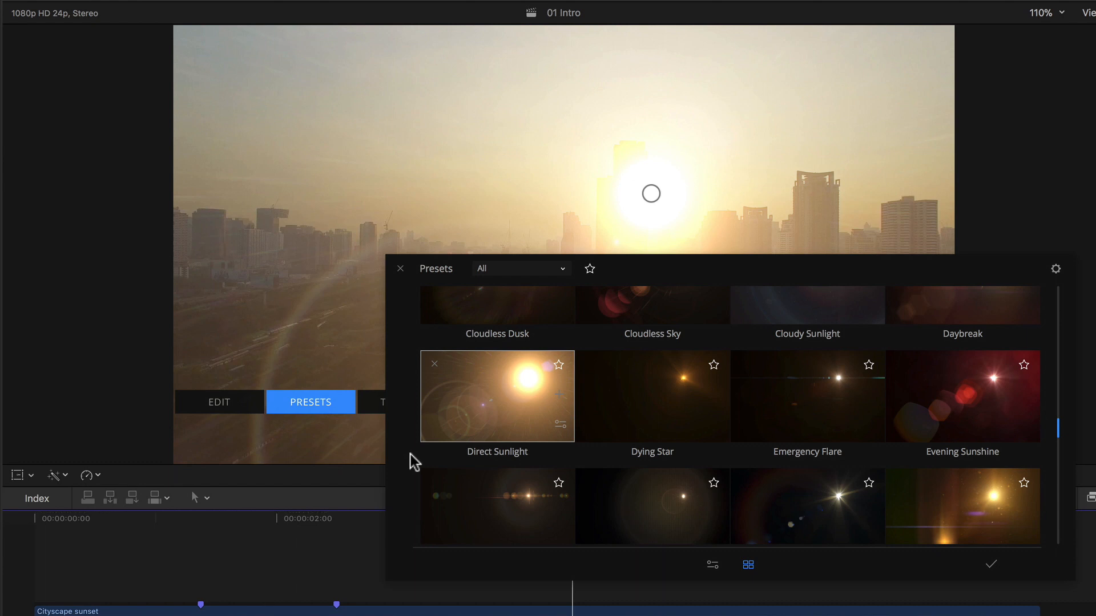
pyautogui.moveTo(644, 239)
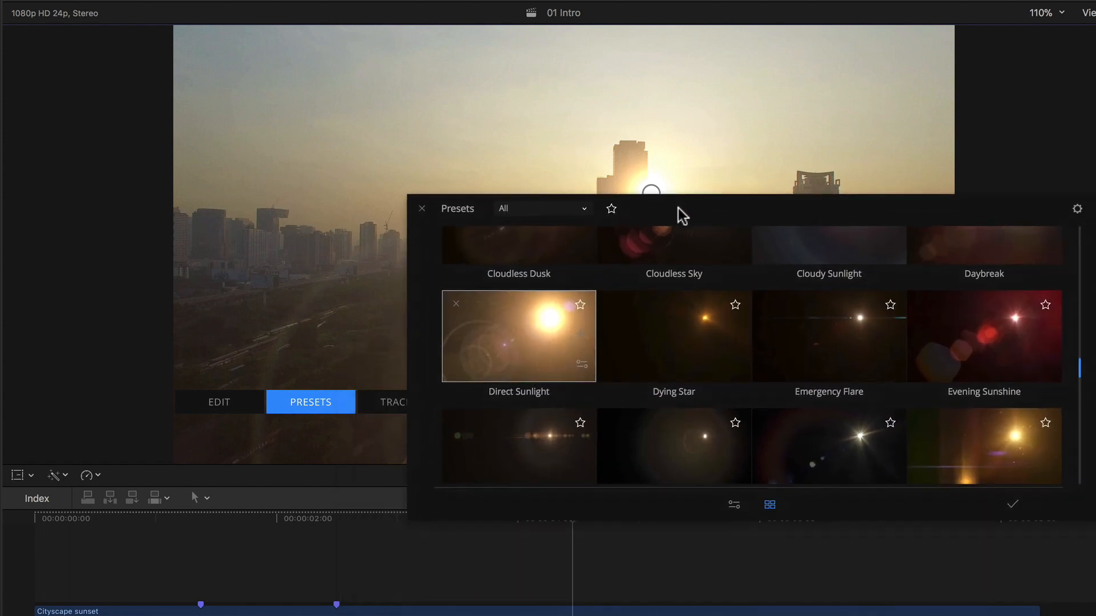
pyautogui.moveTo(219, 402)
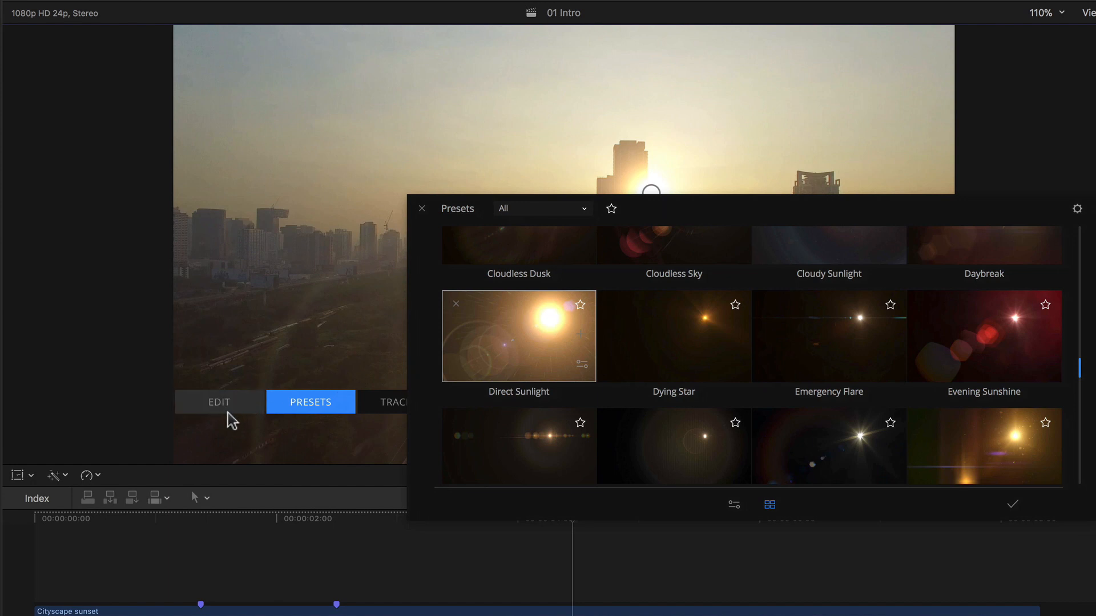
pyautogui.moveTo(804, 510)
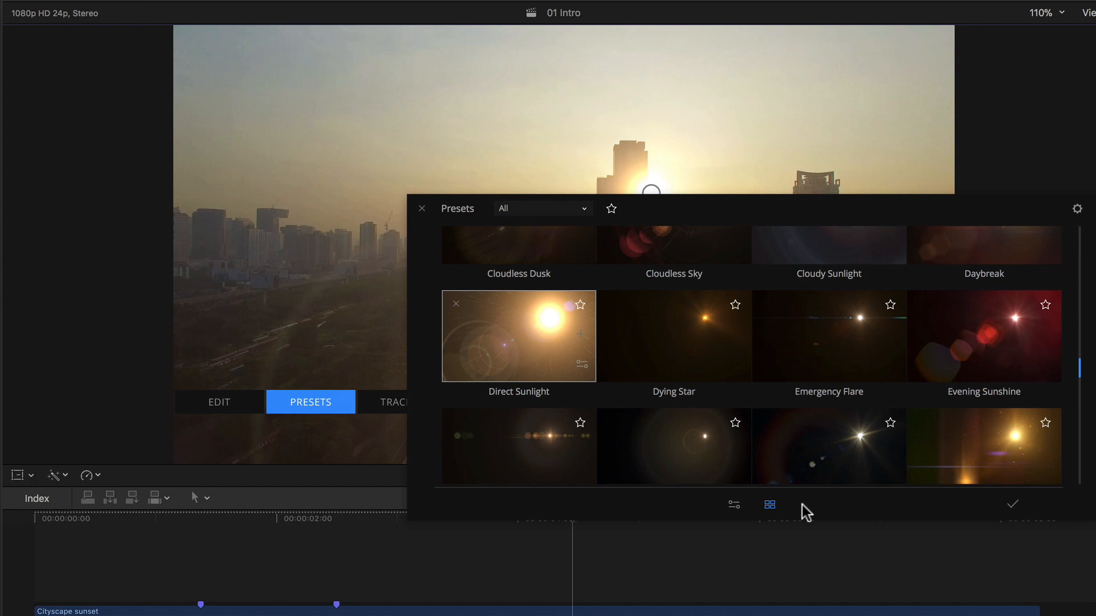
pyautogui.moveTo(788, 519)
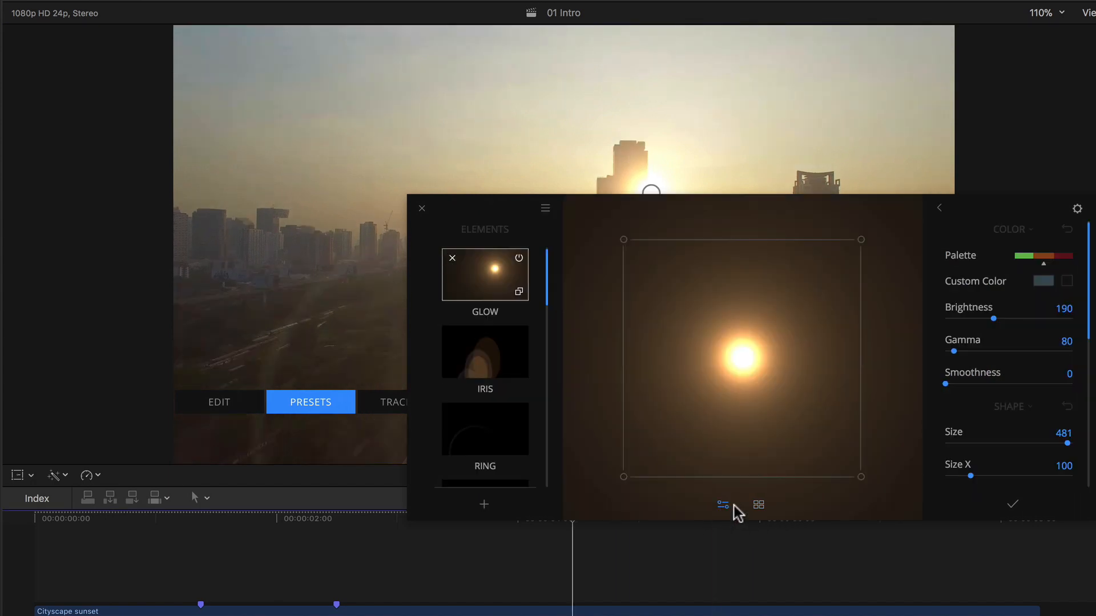
pyautogui.moveTo(597, 484)
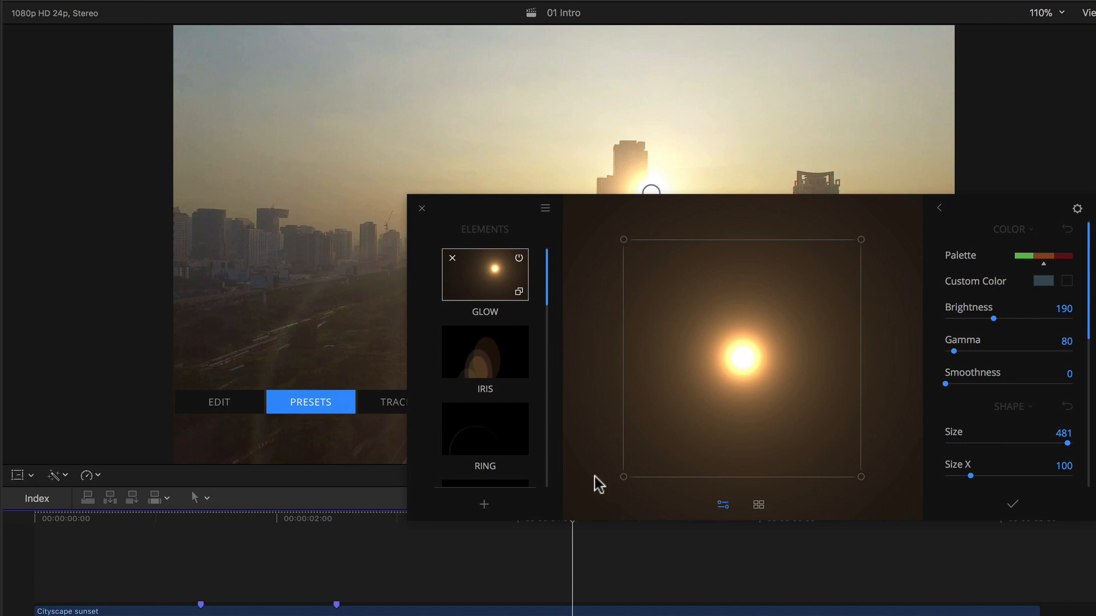
pyautogui.moveTo(419, 259)
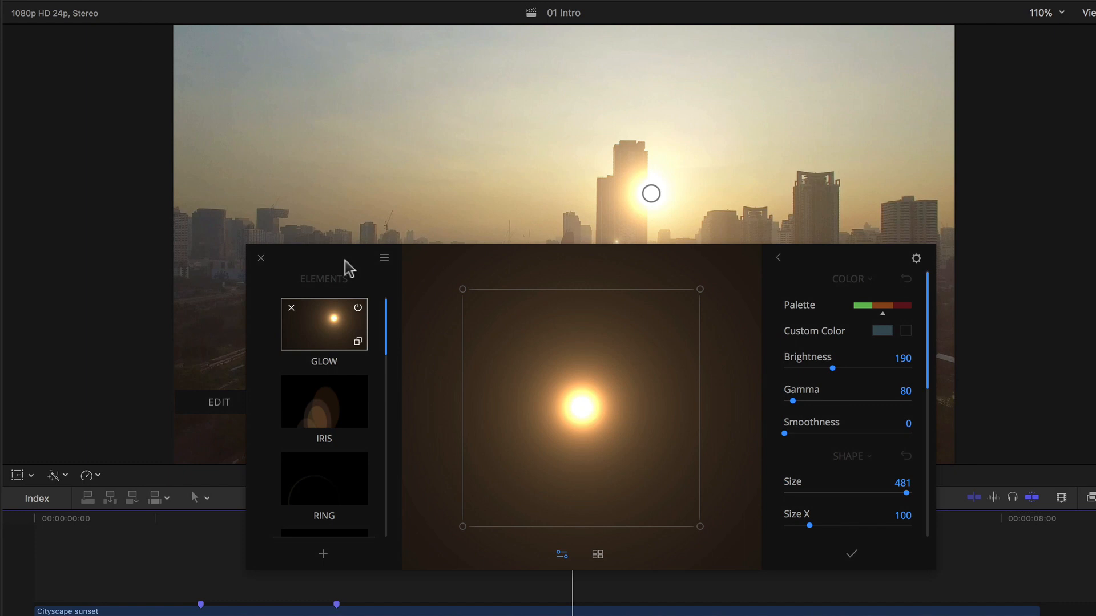
pyautogui.moveTo(291, 286)
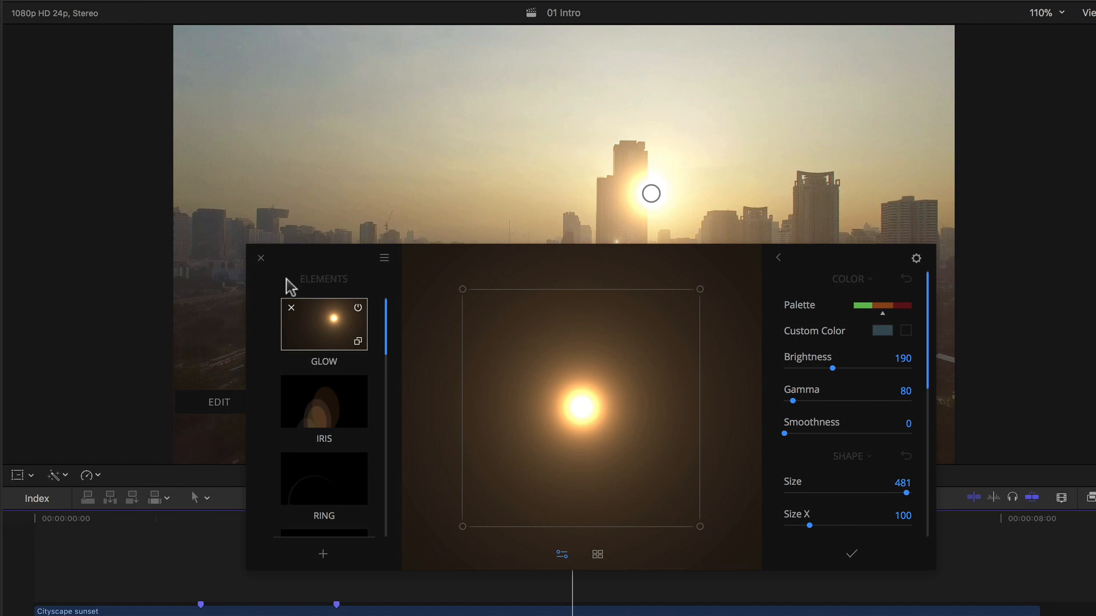
pyautogui.moveTo(388, 275)
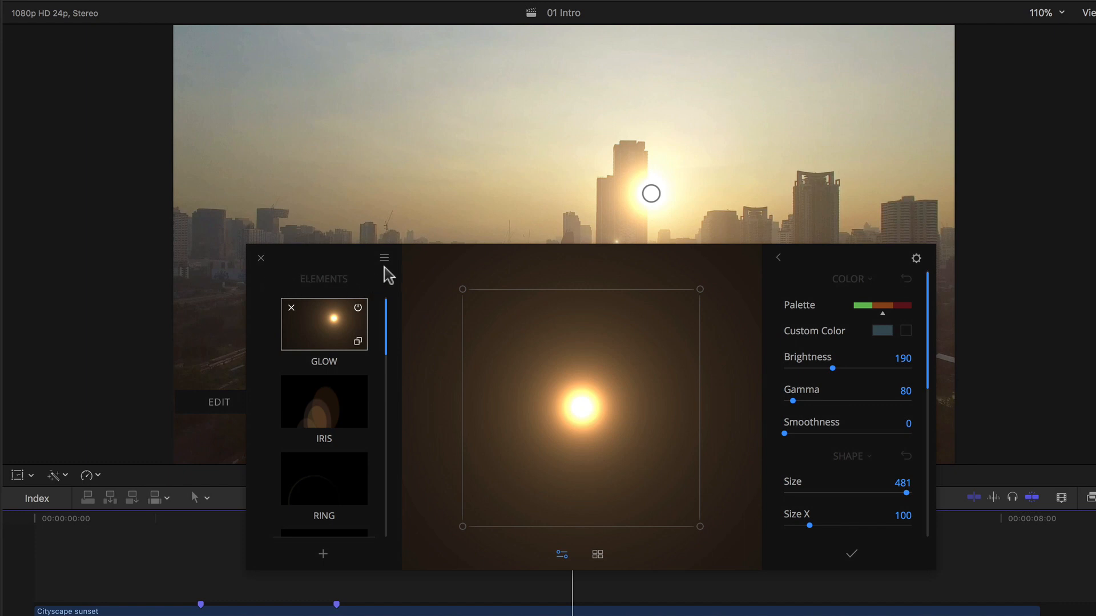
# Step: Show the flare editor's file menu with New, Open and Save As Preset
pyautogui.click(383, 258)
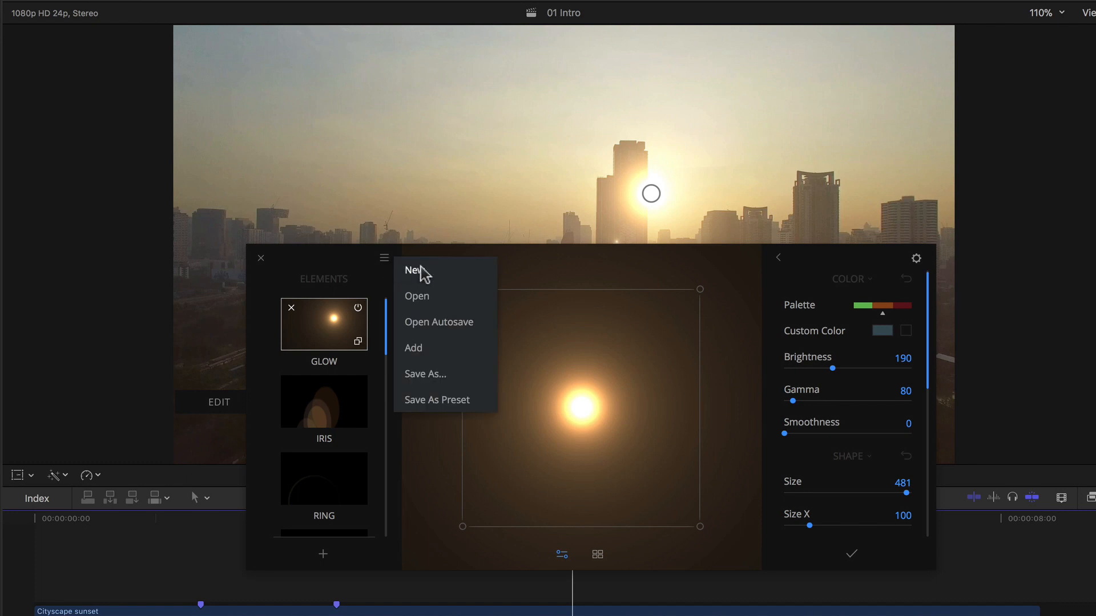
pyautogui.moveTo(475, 283)
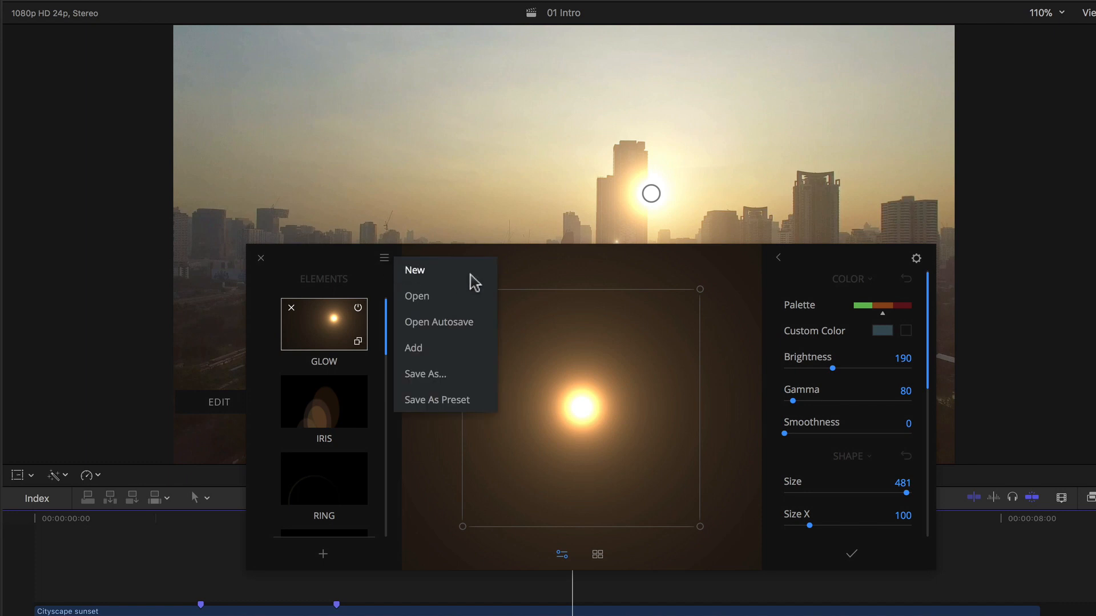
pyautogui.moveTo(475, 287)
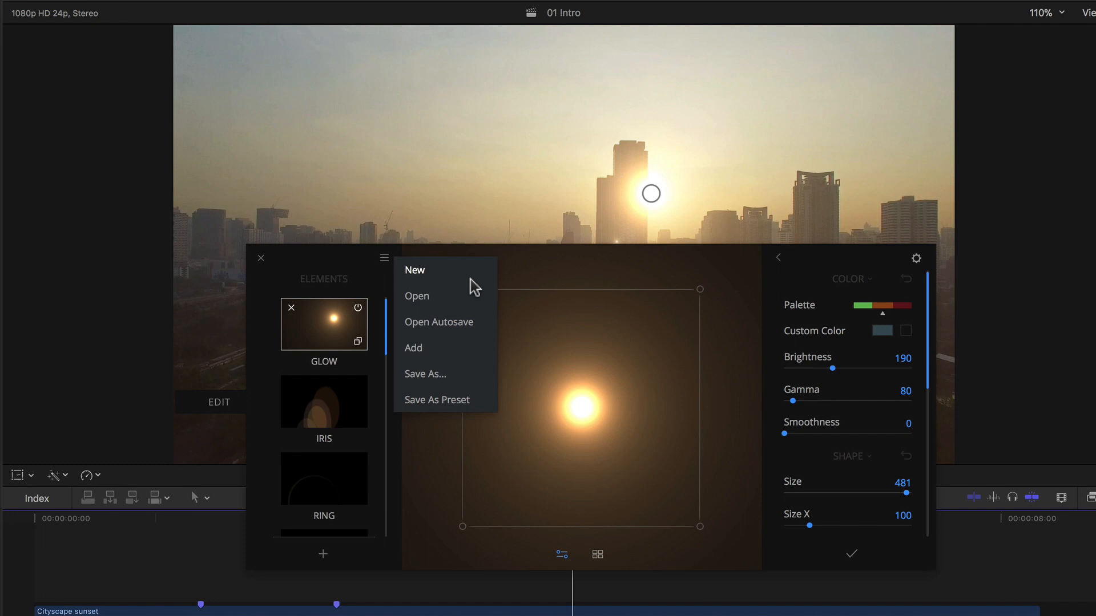
pyautogui.moveTo(480, 301)
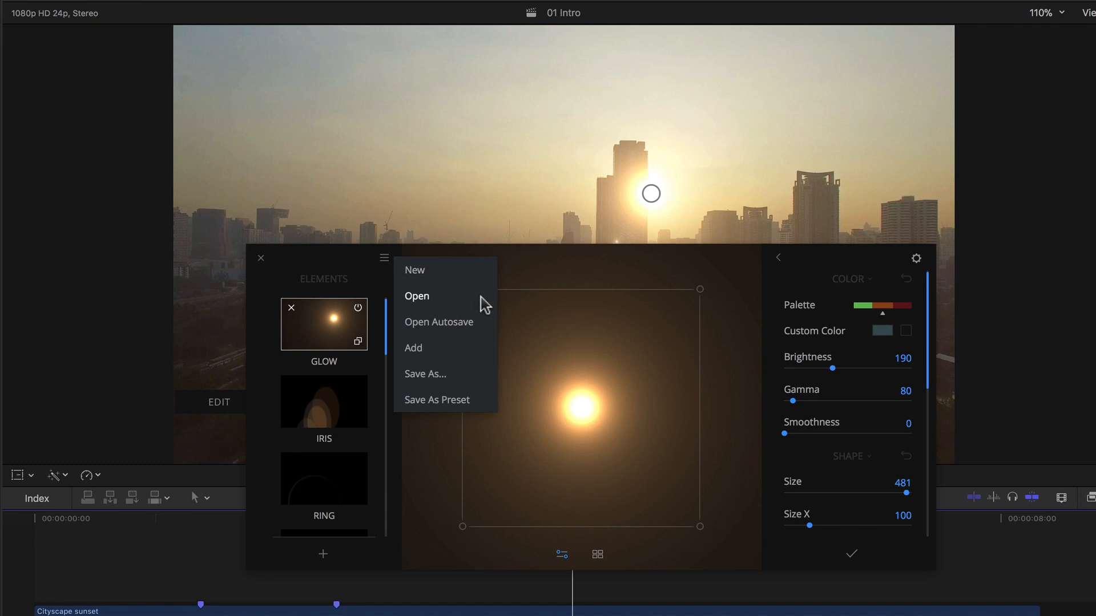
pyautogui.moveTo(487, 332)
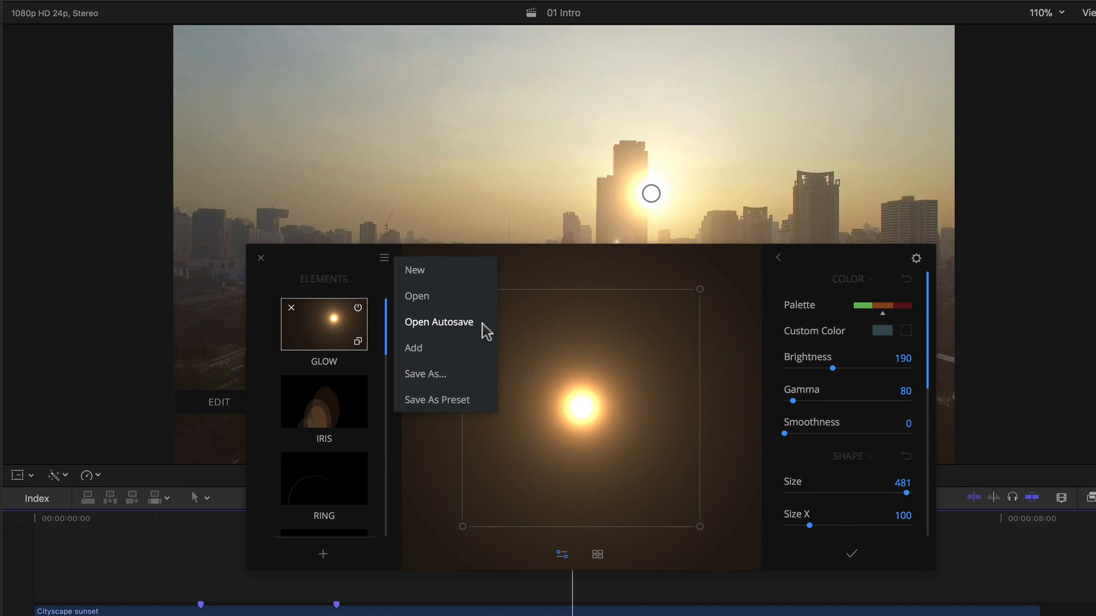
pyautogui.moveTo(447, 336)
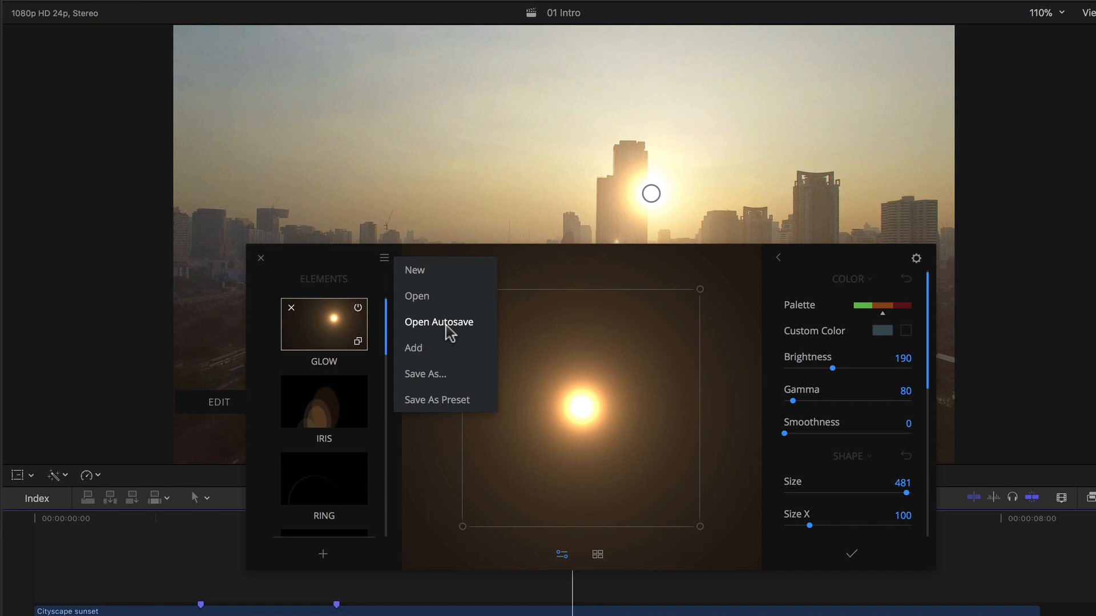
pyautogui.moveTo(481, 357)
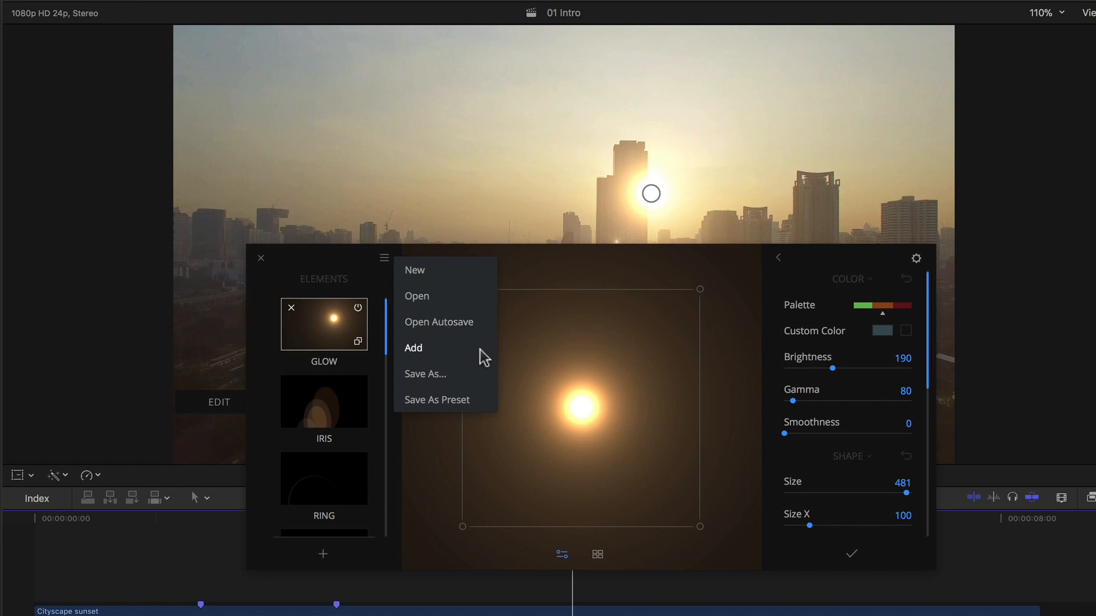
pyautogui.moveTo(472, 385)
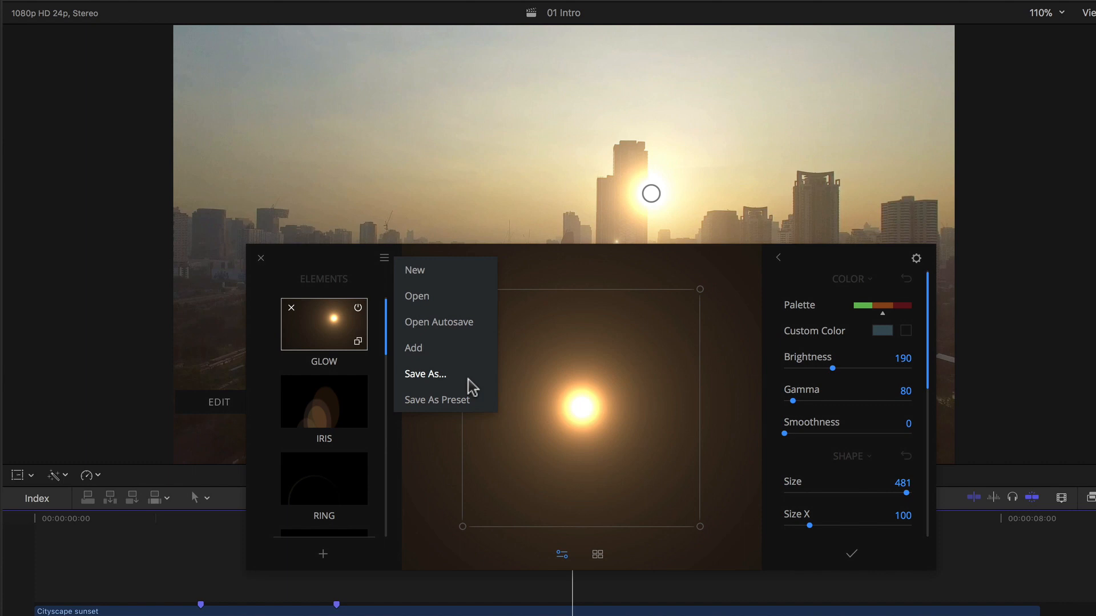
pyautogui.moveTo(481, 381)
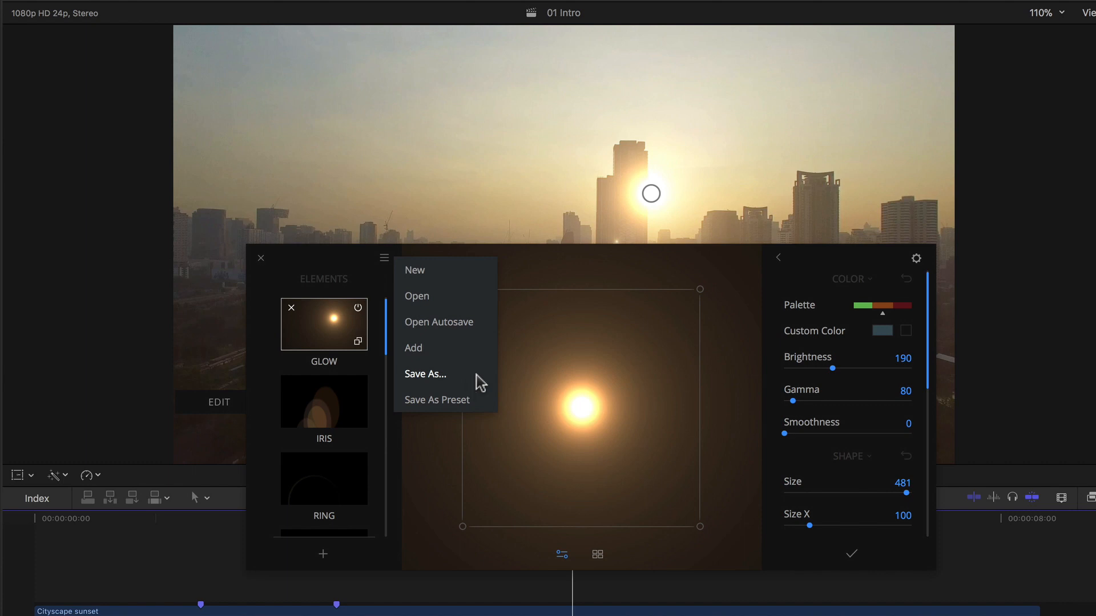
pyautogui.moveTo(481, 408)
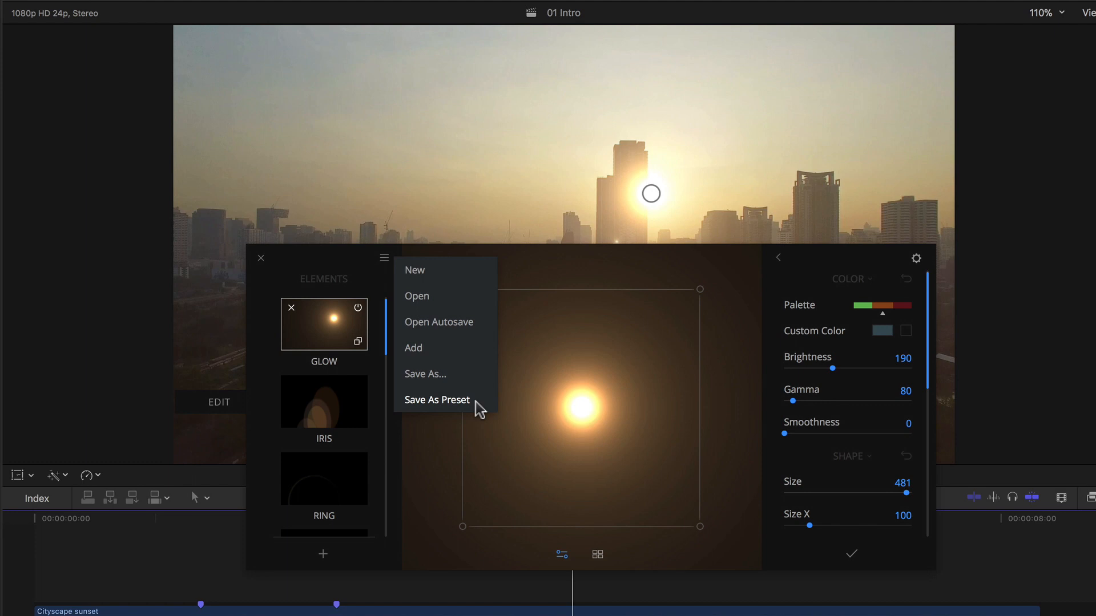
pyautogui.moveTo(774, 289)
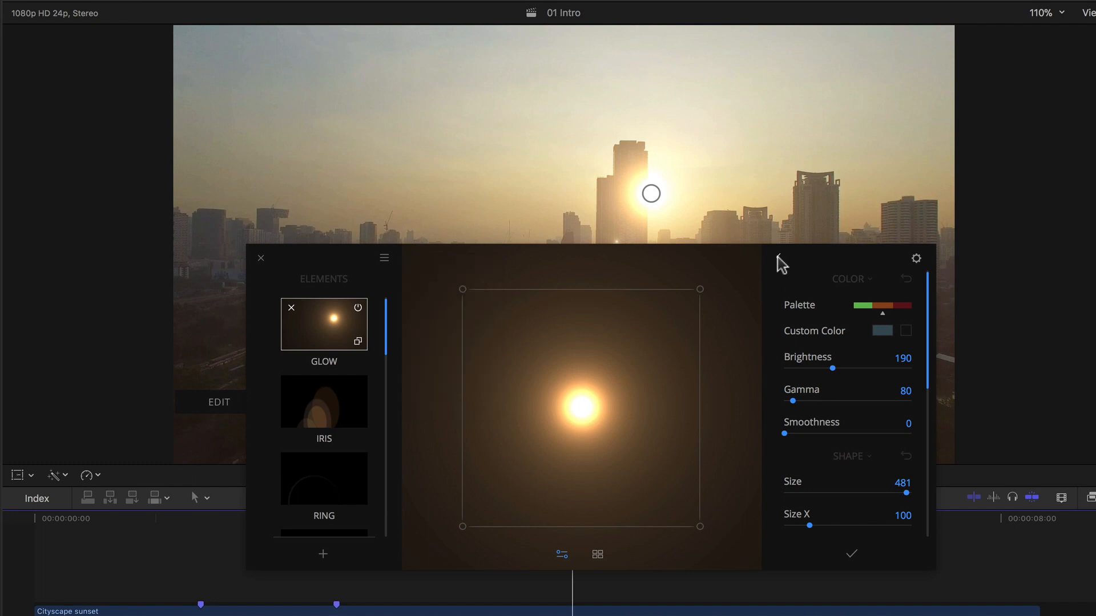
pyautogui.click(416, 259)
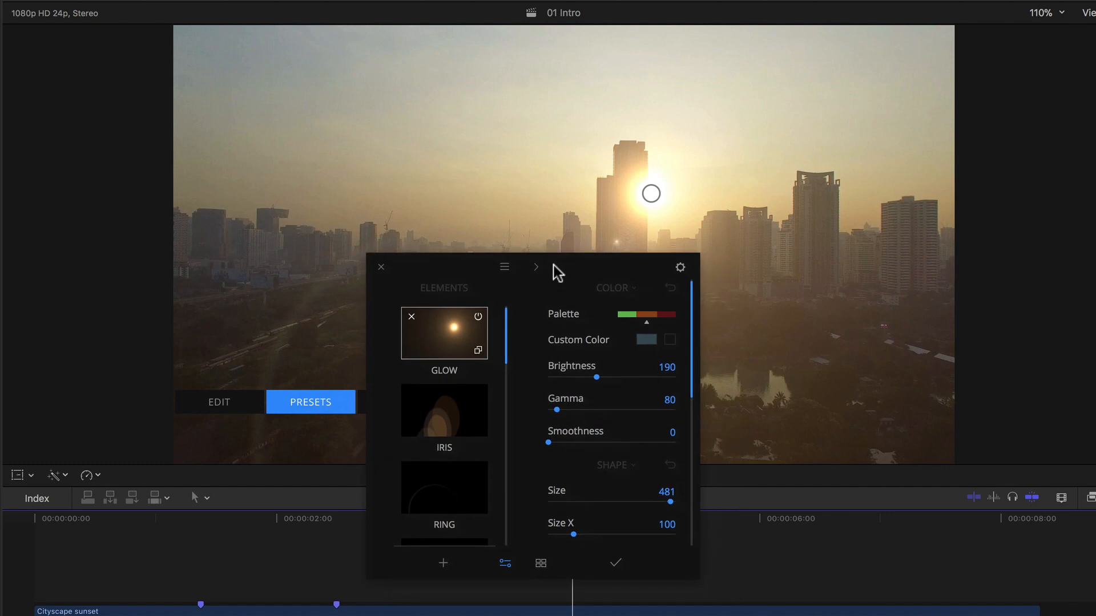
pyautogui.moveTo(530, 267)
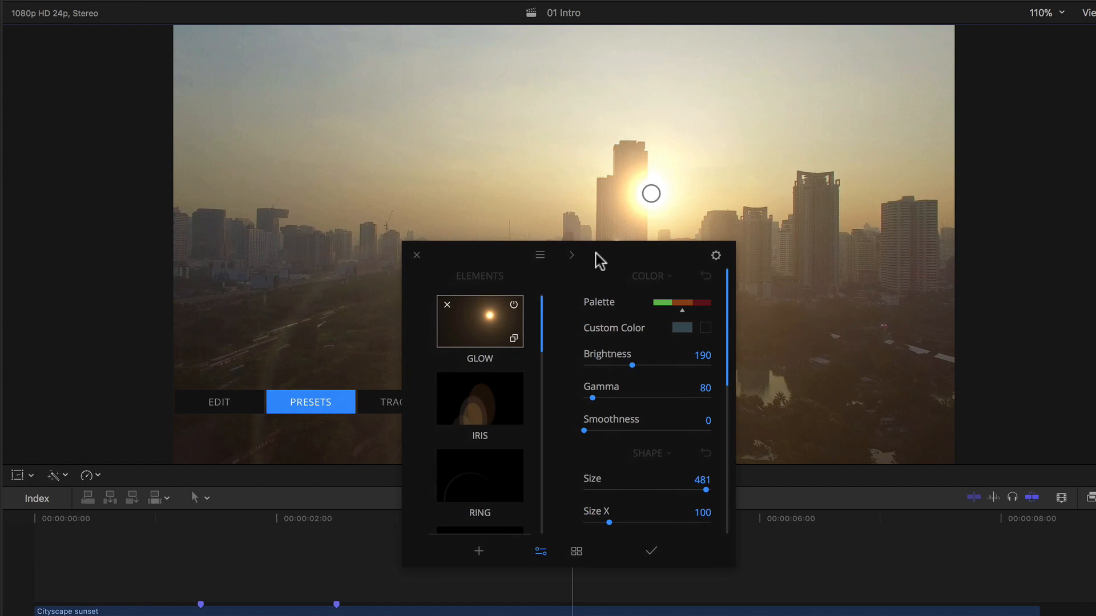
pyautogui.click(572, 255)
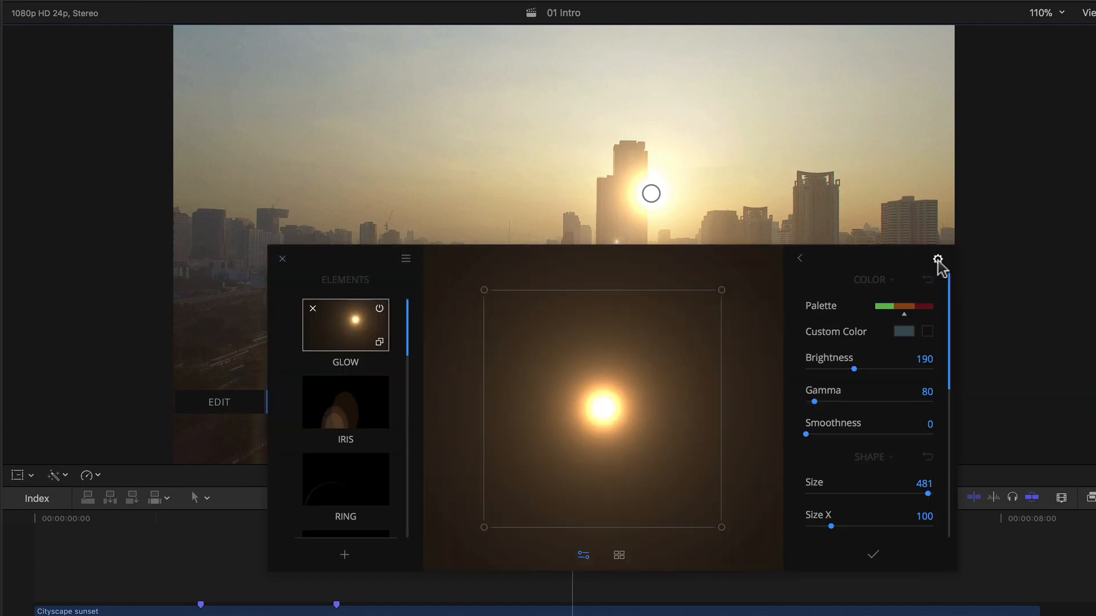
pyautogui.moveTo(939, 259)
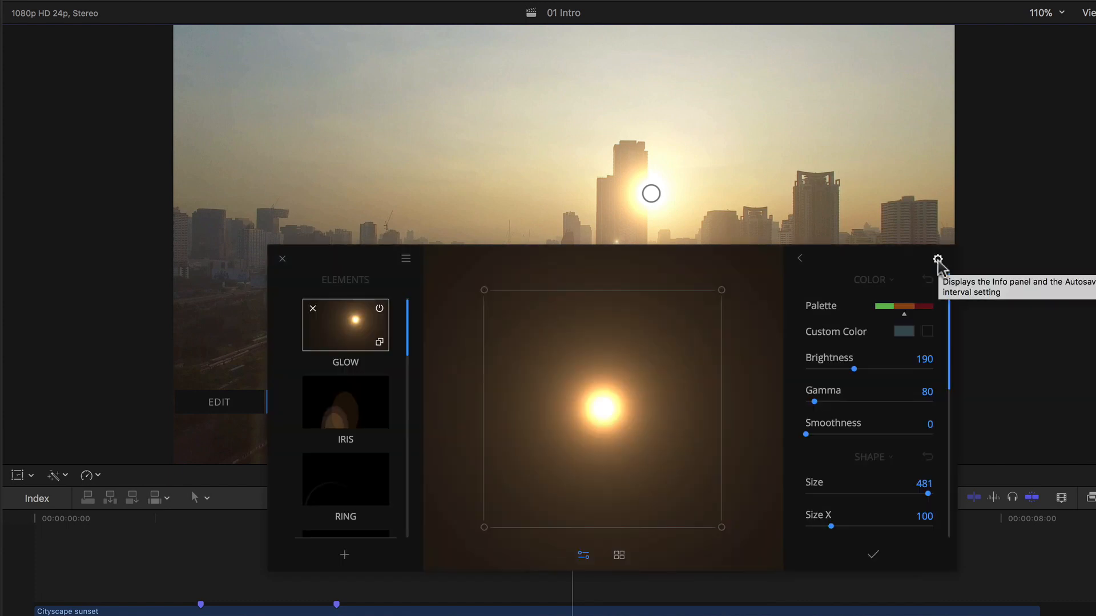
pyautogui.moveTo(398, 342)
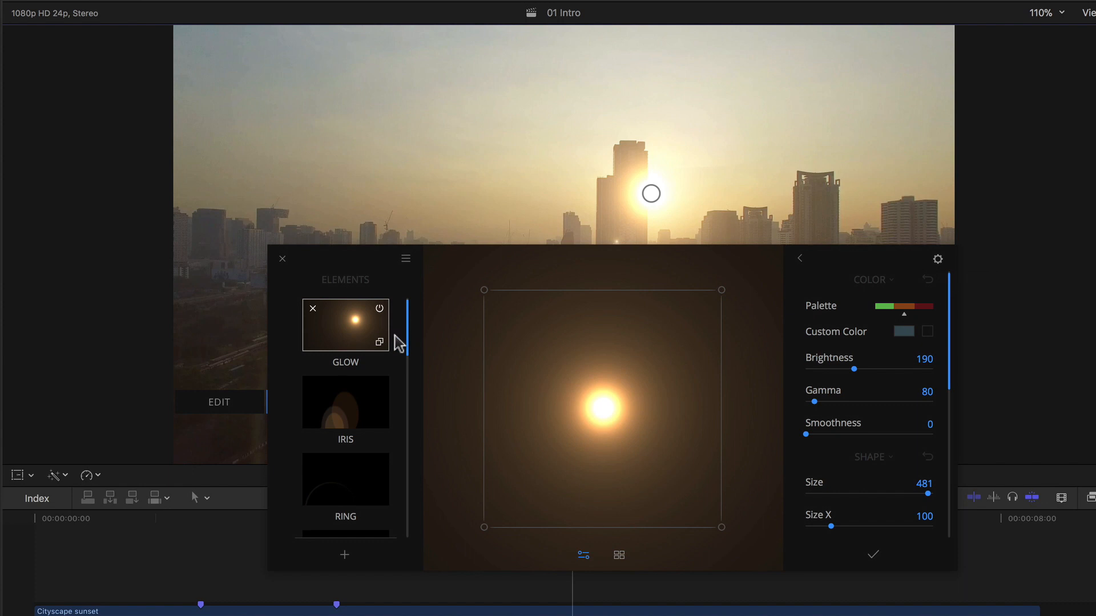
pyautogui.scroll(-3)
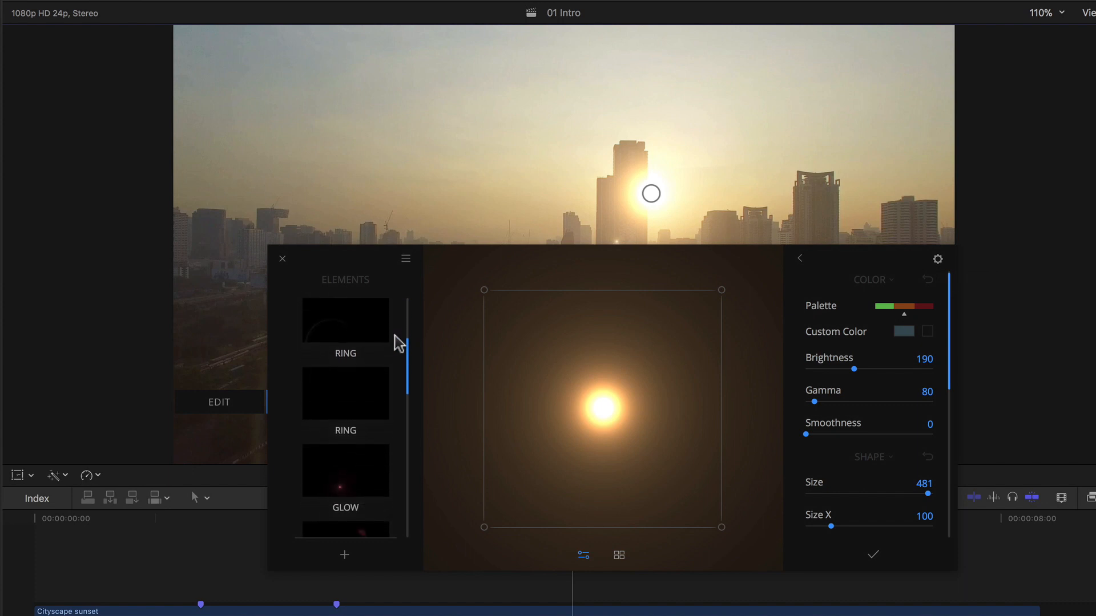
pyautogui.scroll(-3)
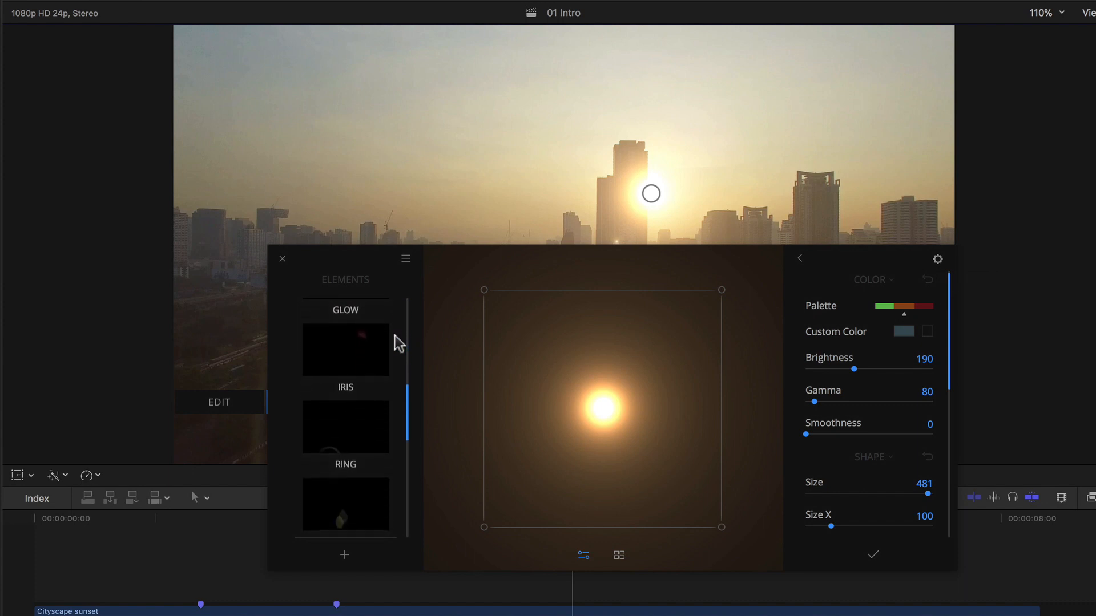
pyautogui.scroll(-3)
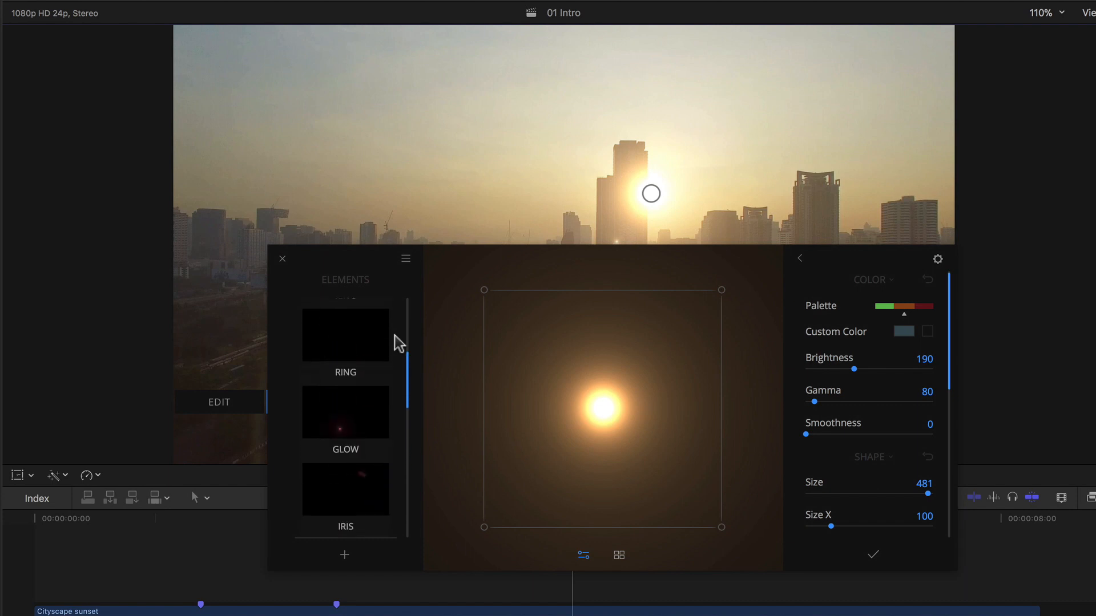
pyautogui.scroll(3)
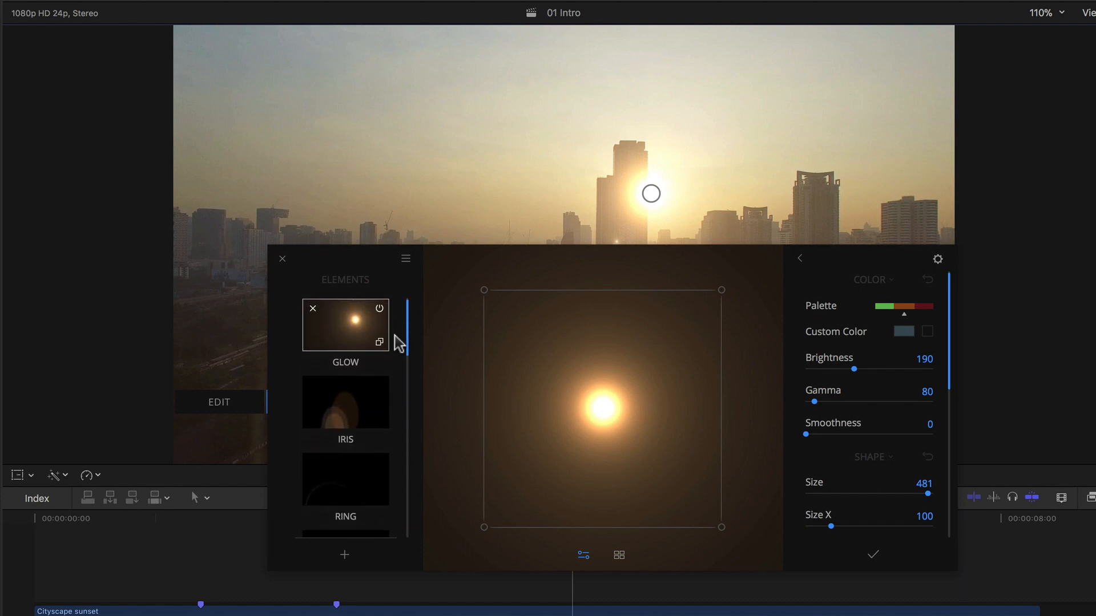
pyautogui.moveTo(358, 487)
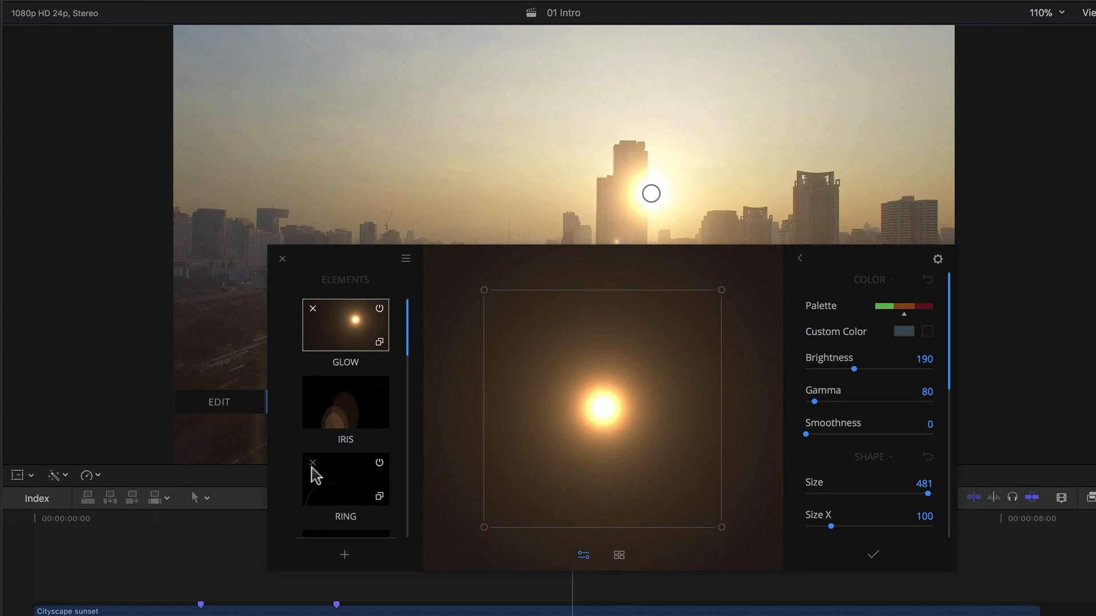
pyautogui.moveTo(369, 474)
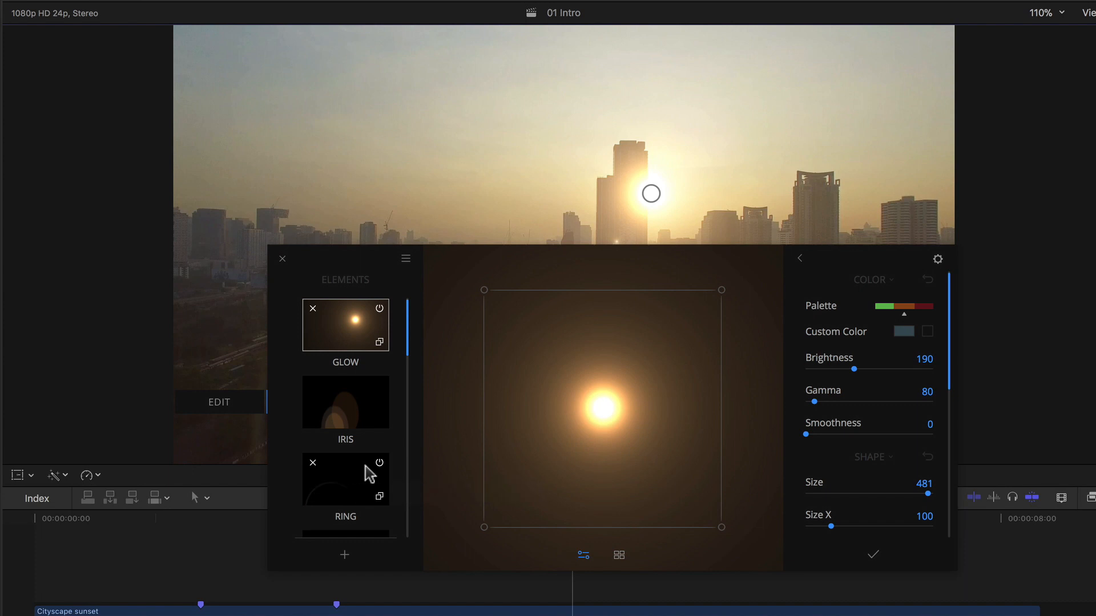
pyautogui.moveTo(378, 411)
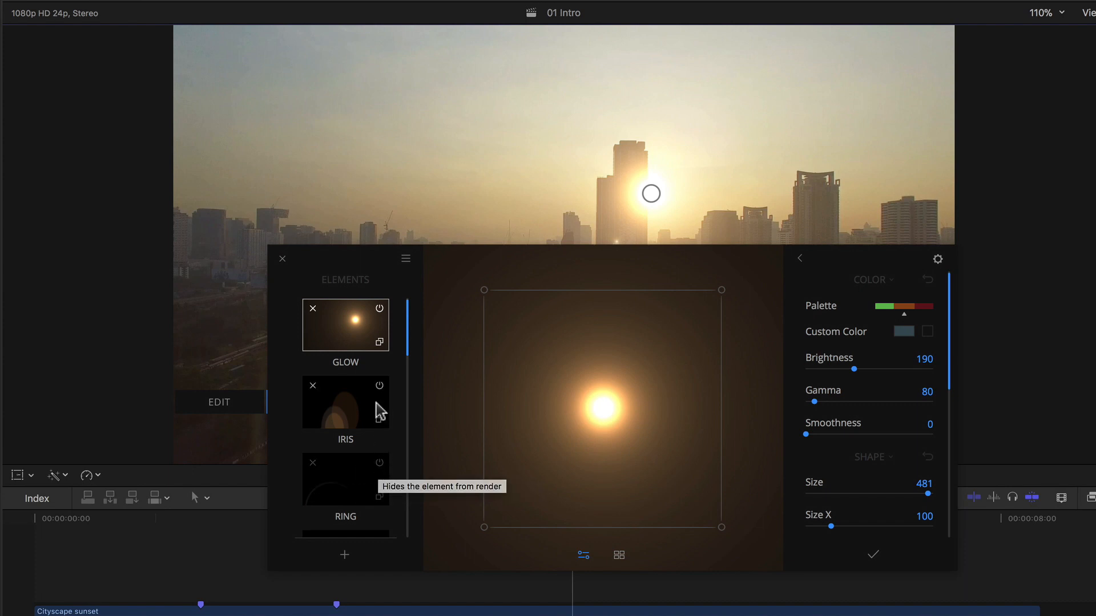
pyautogui.moveTo(382, 315)
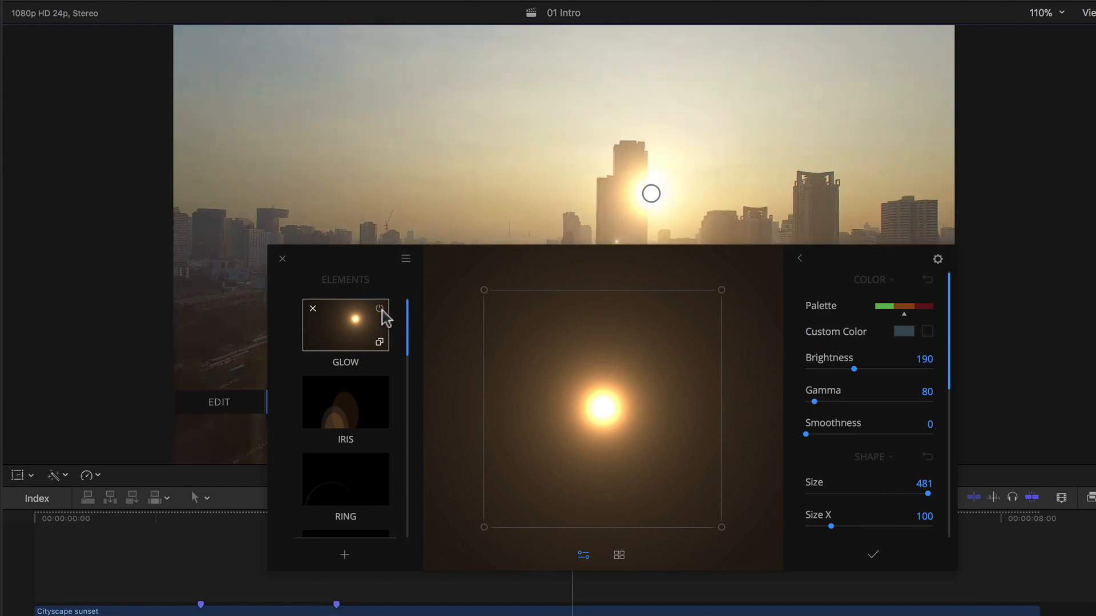
pyautogui.moveTo(384, 353)
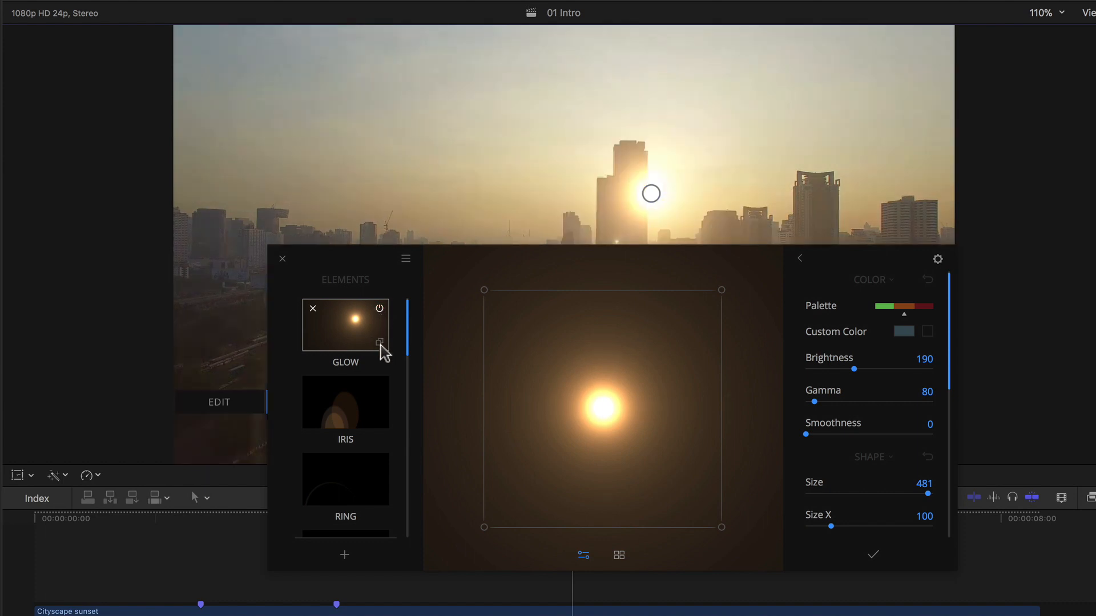
pyautogui.moveTo(380, 343)
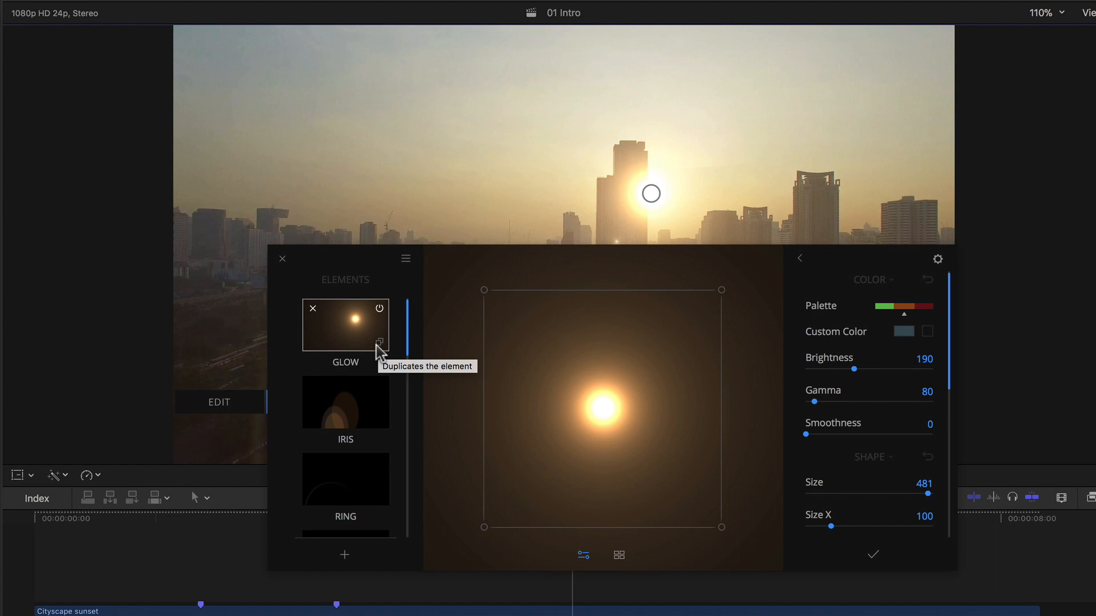
pyautogui.moveTo(369, 409)
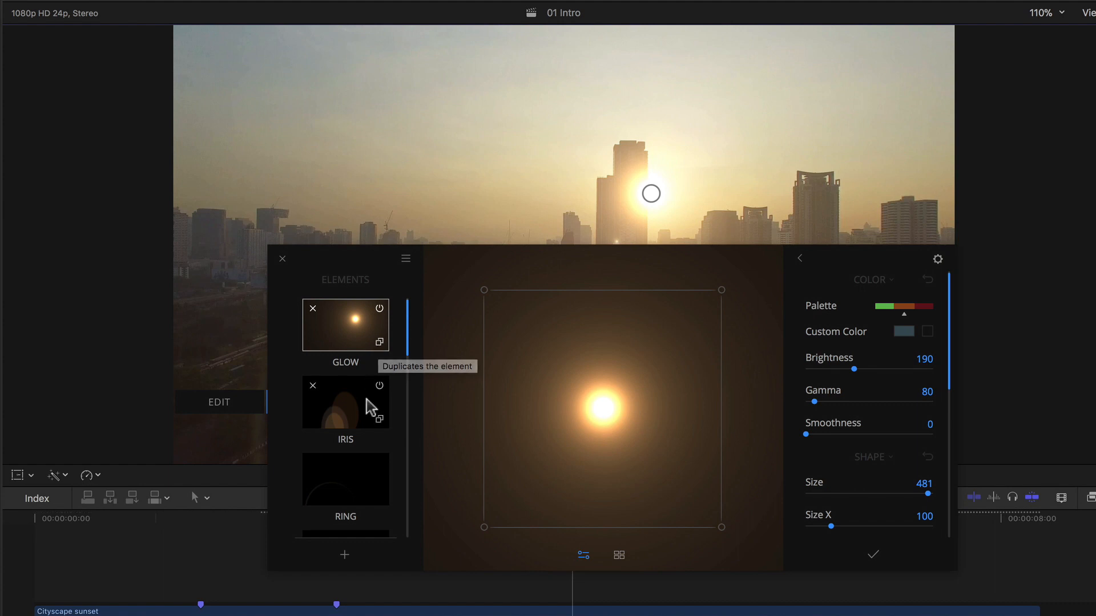
pyautogui.moveTo(379, 387)
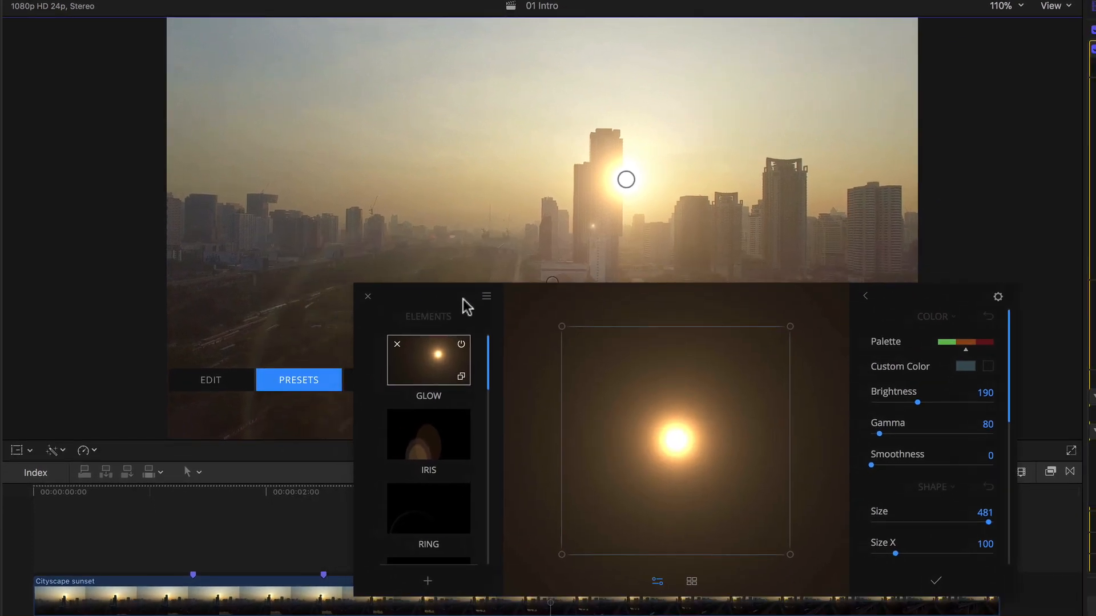
pyautogui.moveTo(446, 511)
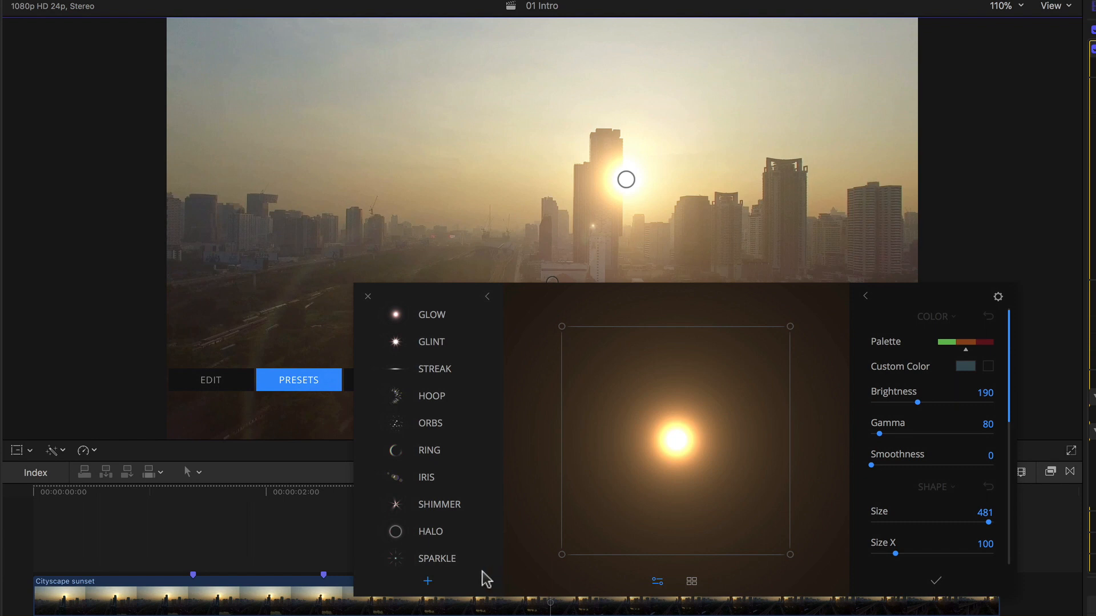
pyautogui.moveTo(493, 578)
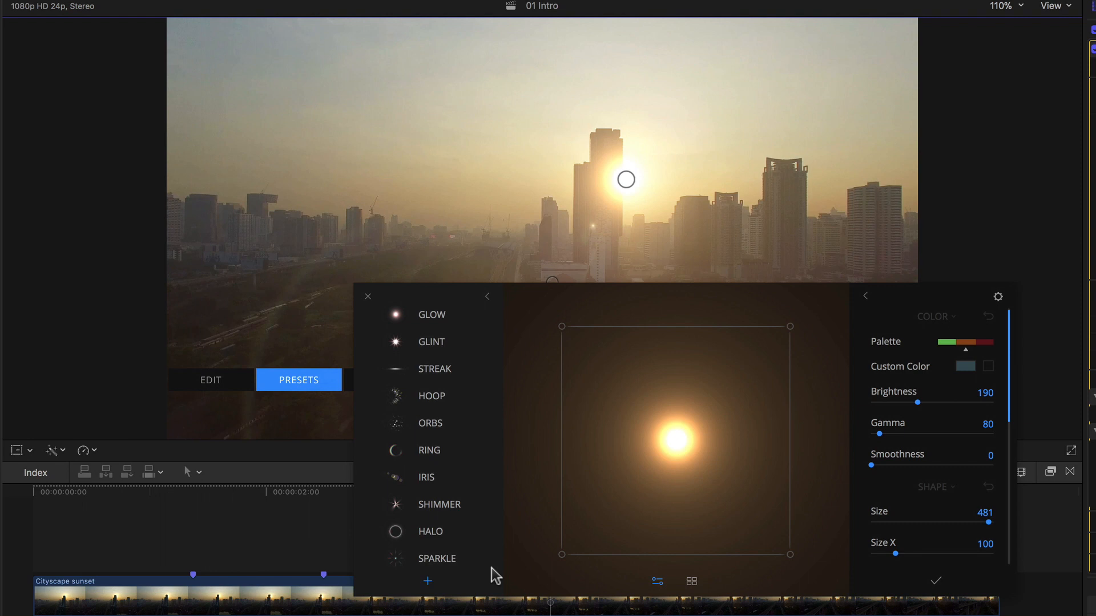
pyautogui.moveTo(434, 372)
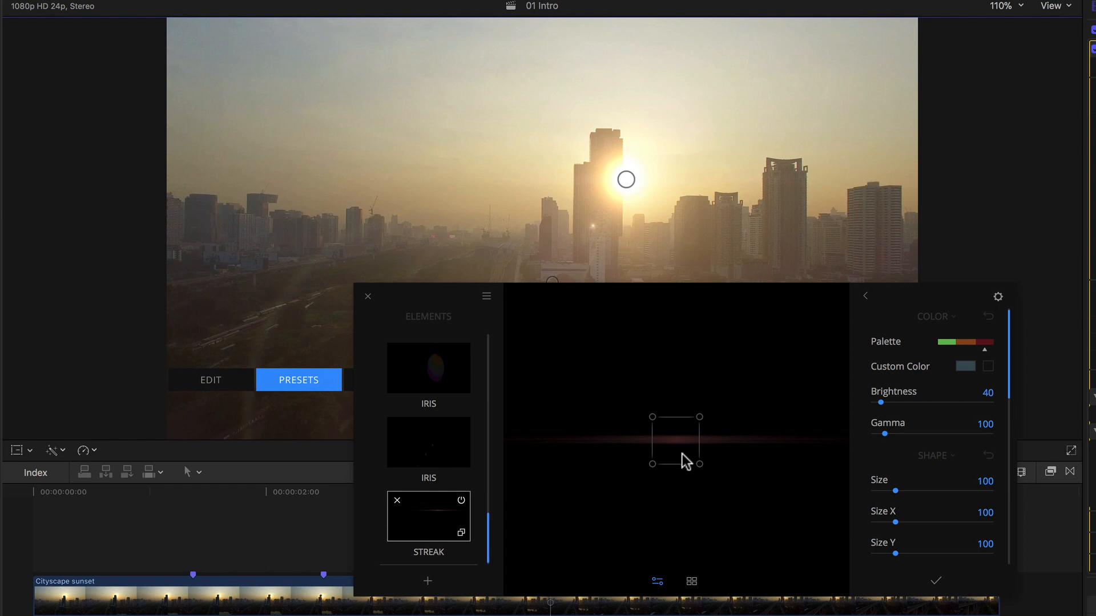
pyautogui.moveTo(908, 498)
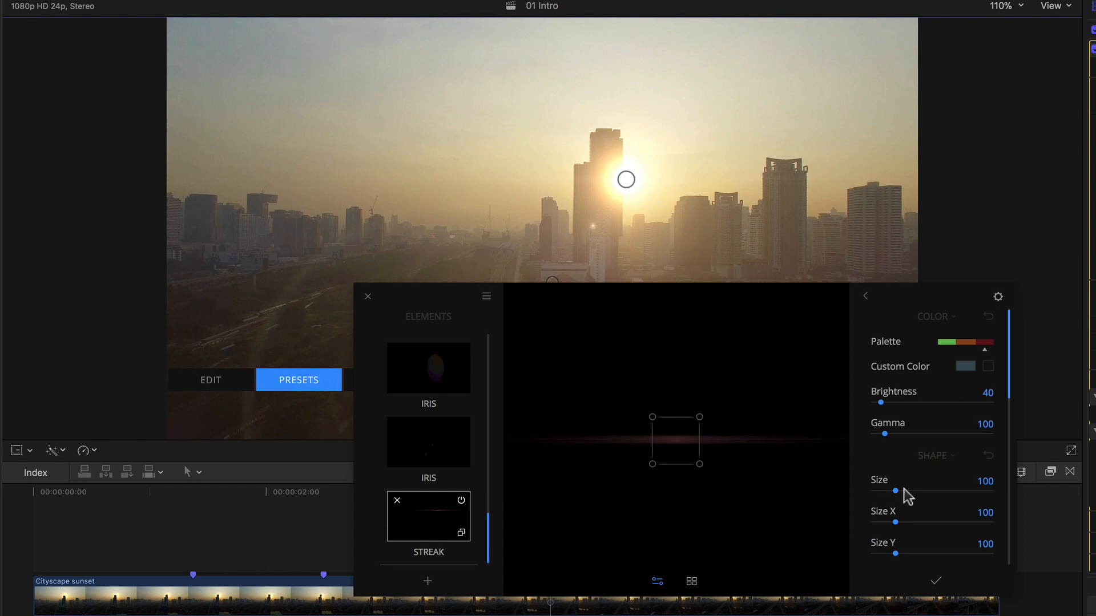
pyautogui.scroll(-3)
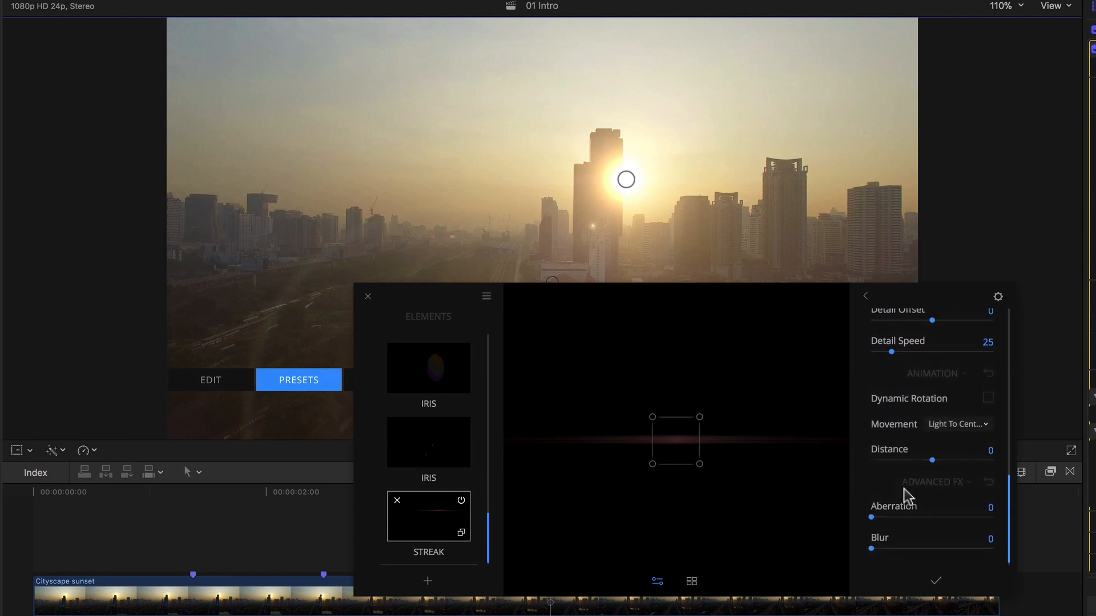
pyautogui.scroll(3)
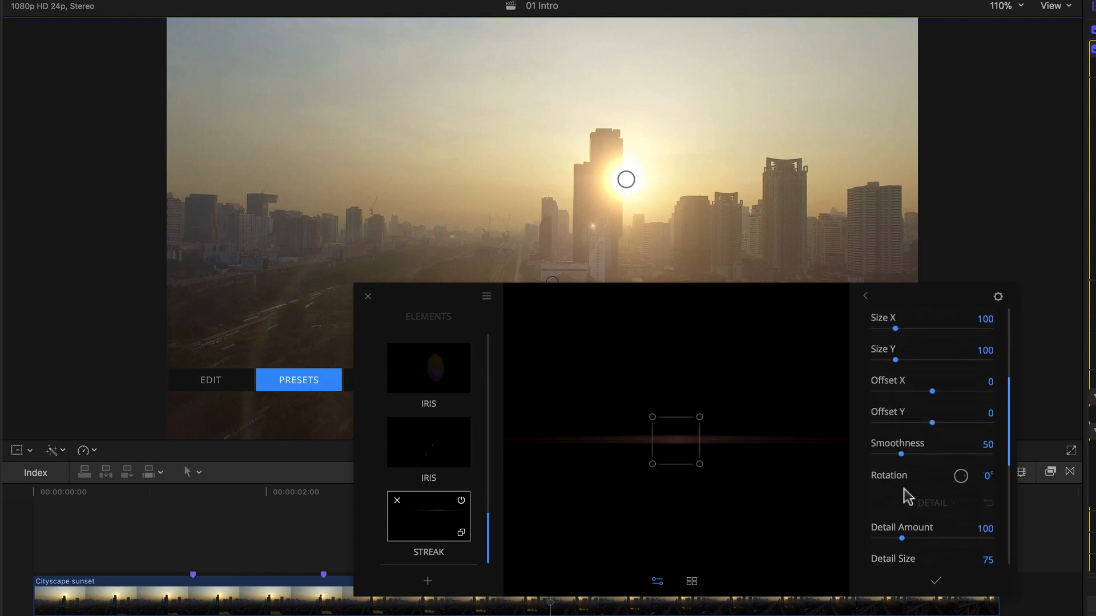
pyautogui.scroll(3)
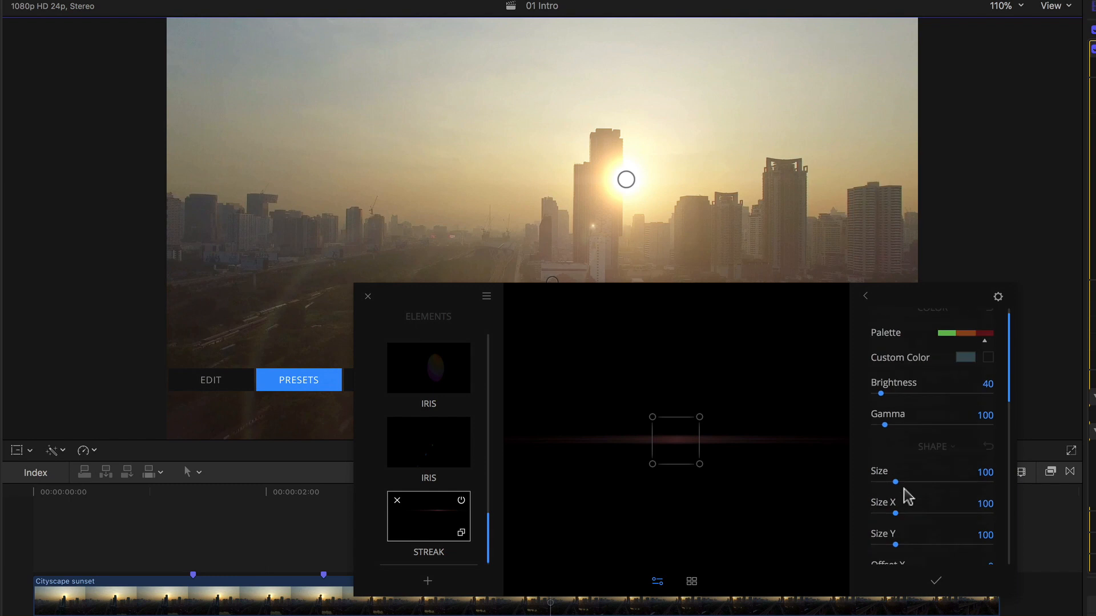
pyautogui.scroll(3)
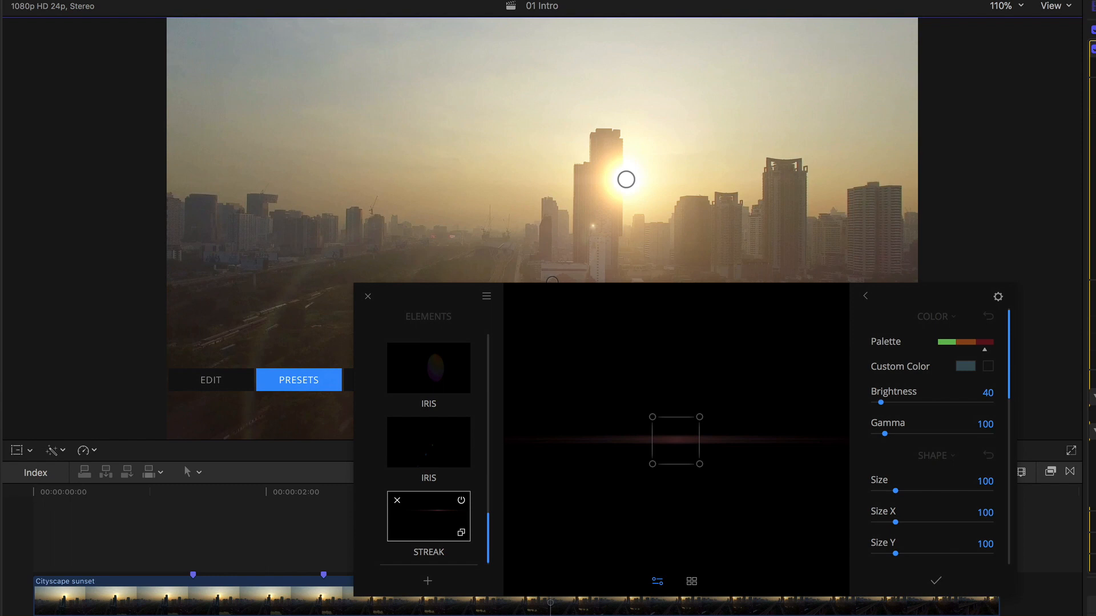
pyautogui.moveTo(679, 475)
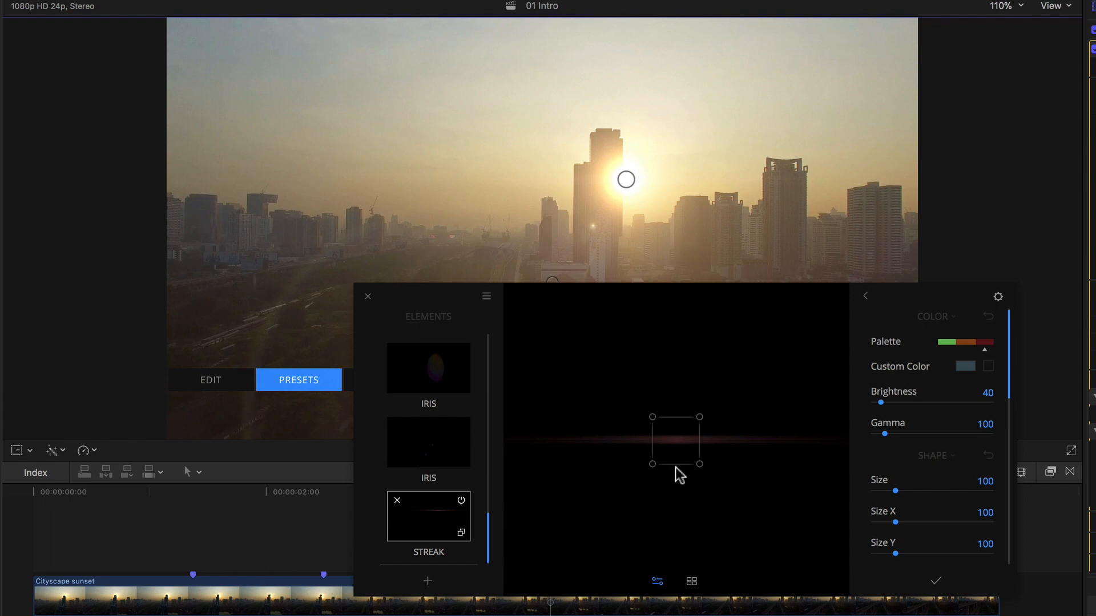
pyautogui.moveTo(699, 463)
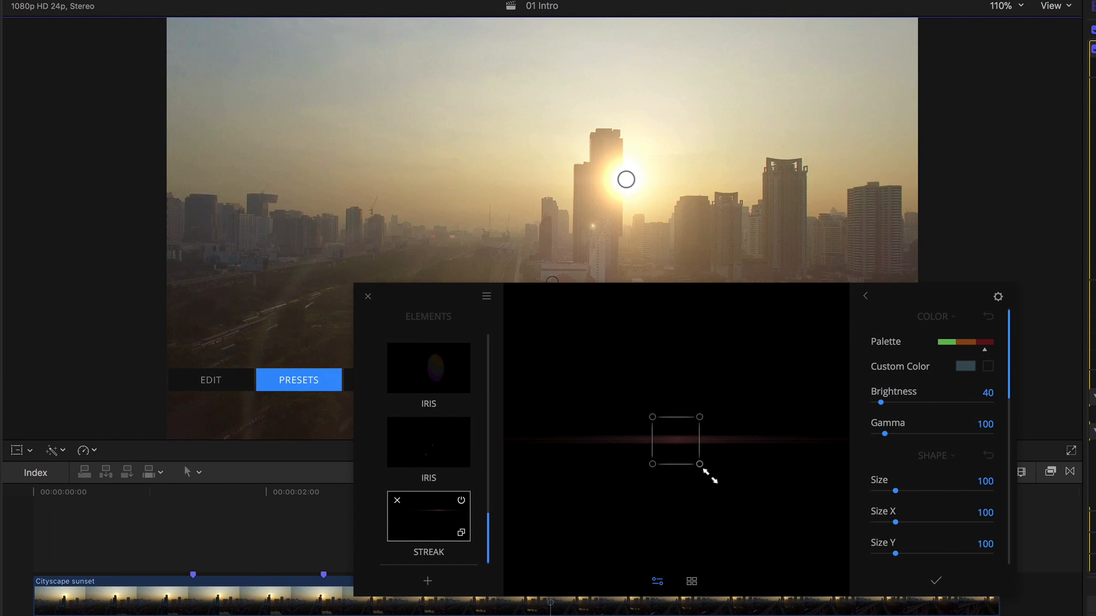
pyautogui.moveTo(727, 482)
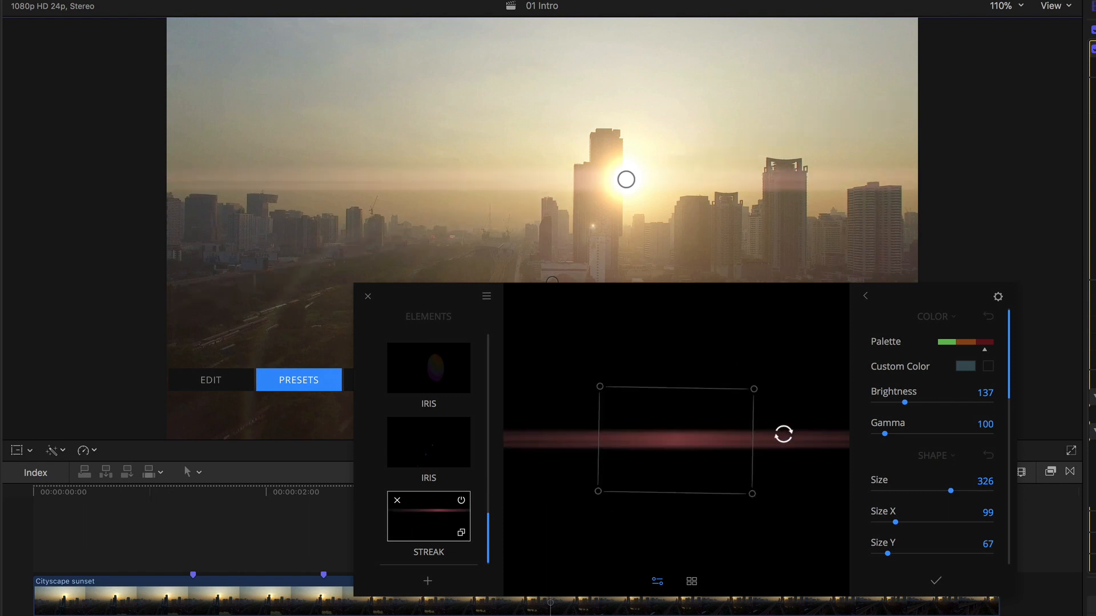
pyautogui.moveTo(857, 459)
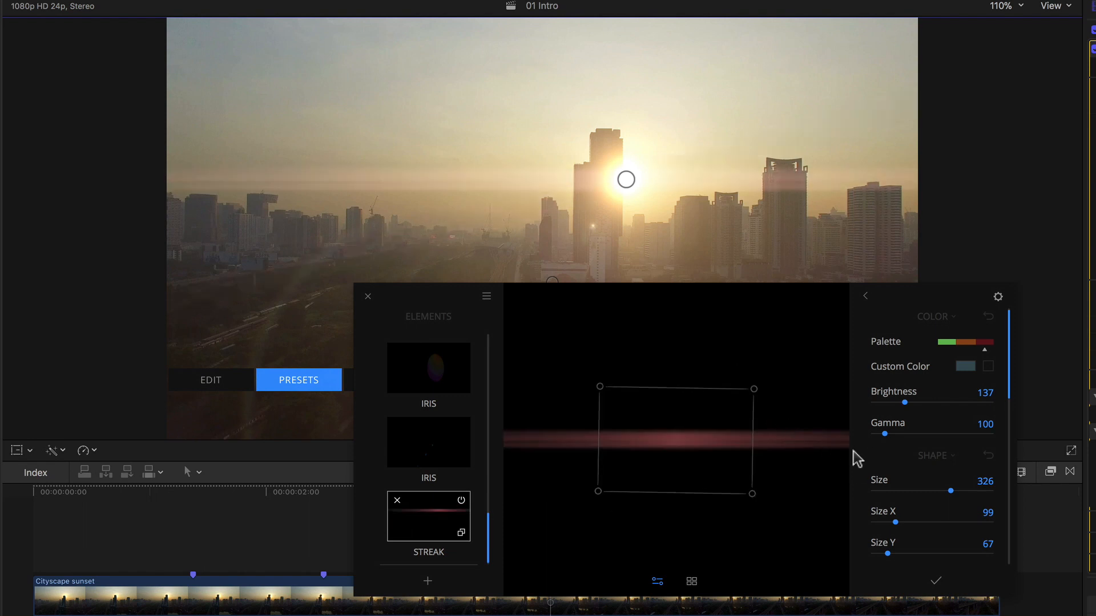
# Step: Scroll through the Streak element's settings (Brightness 137, Size 326, Size Y 67)
pyautogui.scroll(-3)
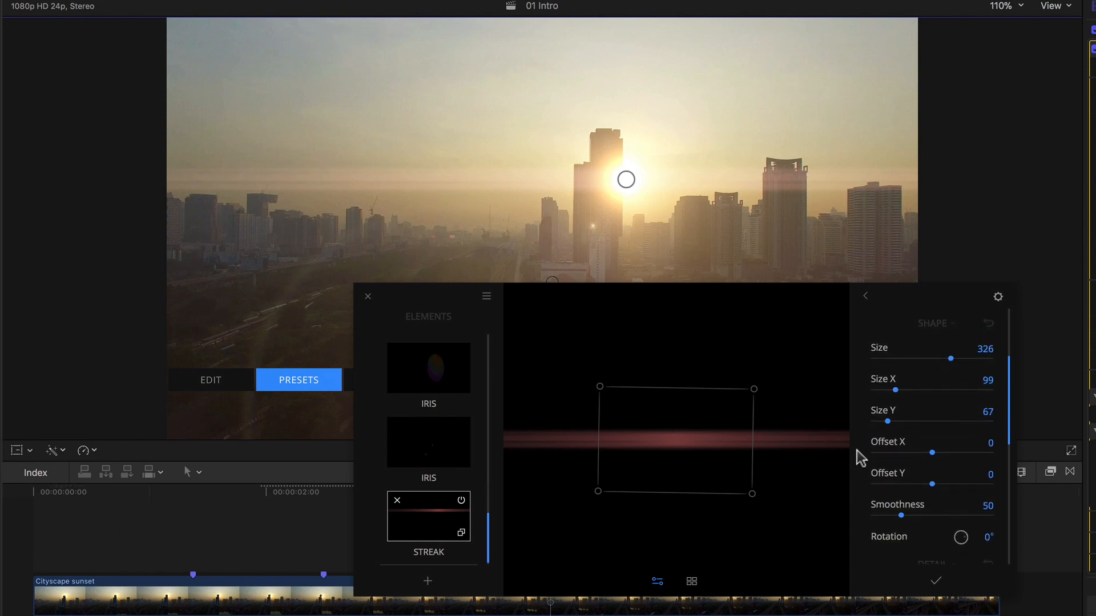
pyautogui.scroll(-3)
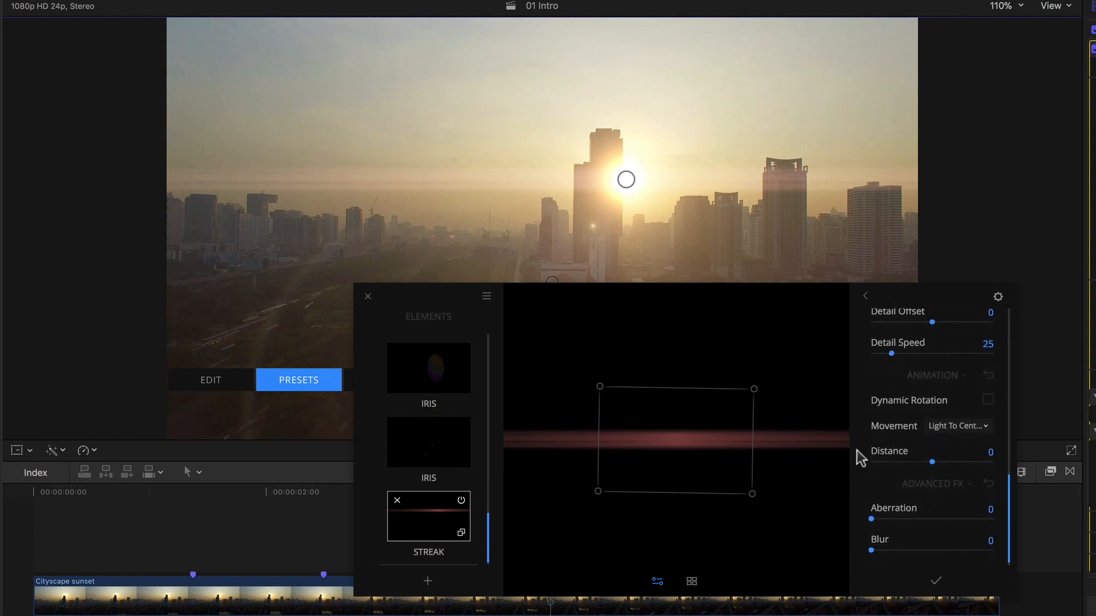
pyautogui.moveTo(753, 397)
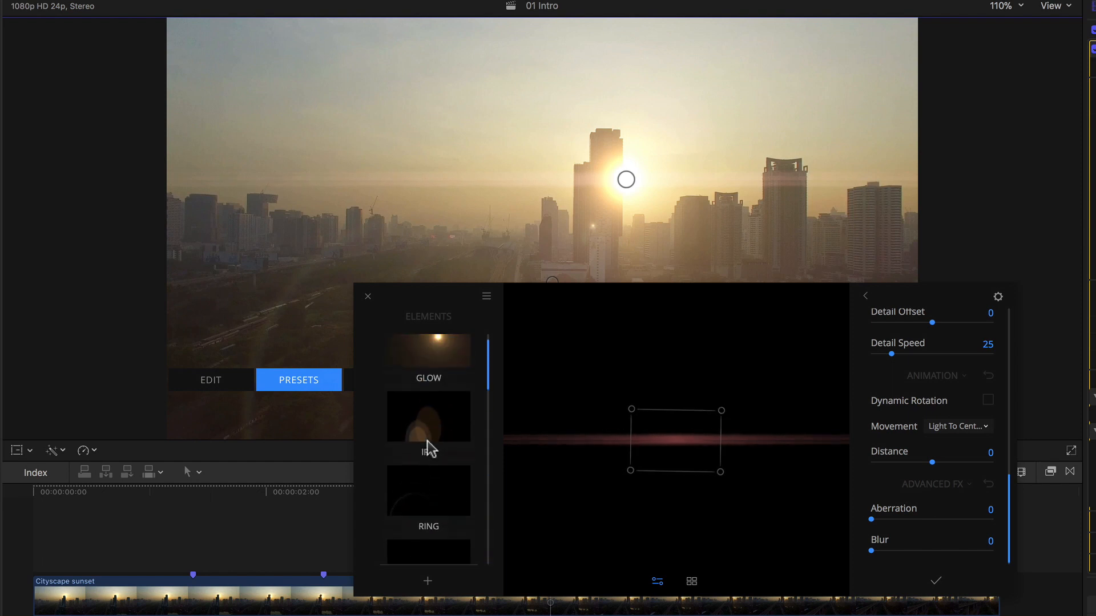
# Step: Reduce the Glow element's brightness from 190 to 69, then return to the Streak element
pyautogui.click(428, 353)
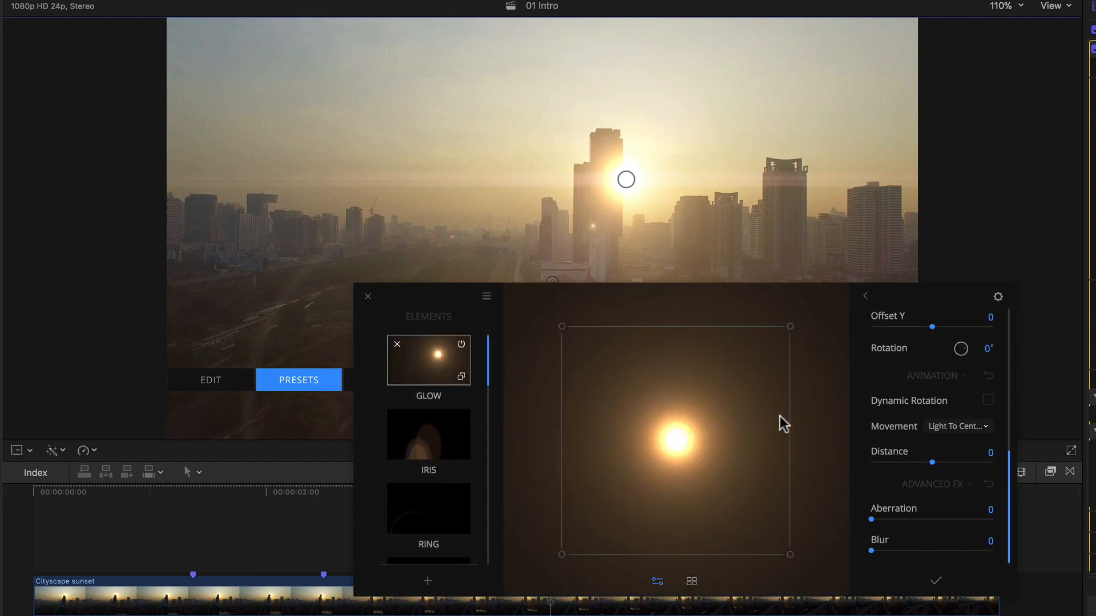
pyautogui.scroll(3)
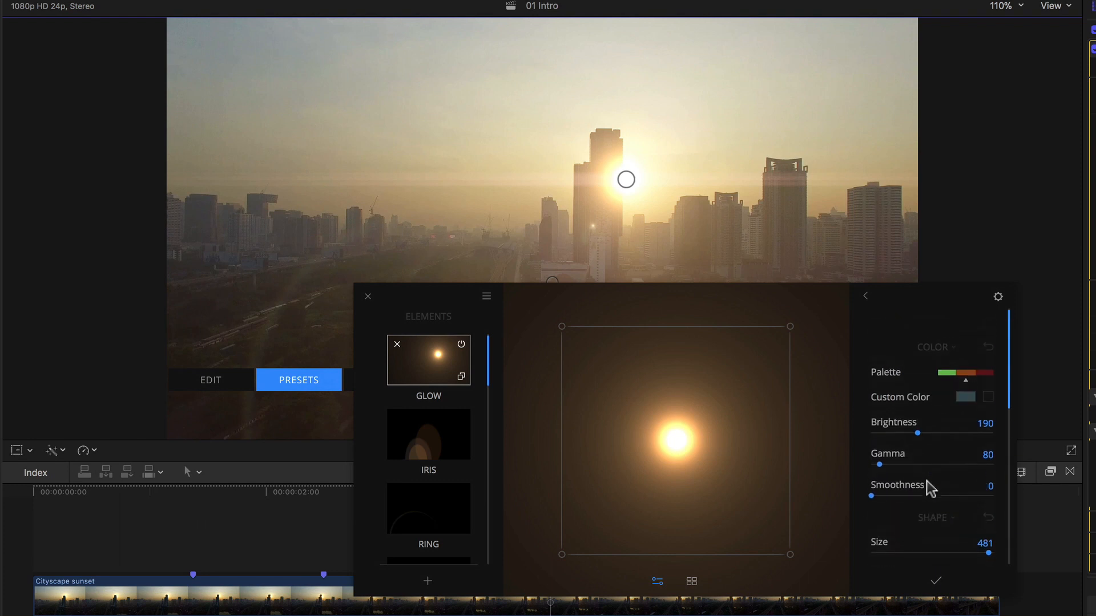
pyautogui.scroll(-3)
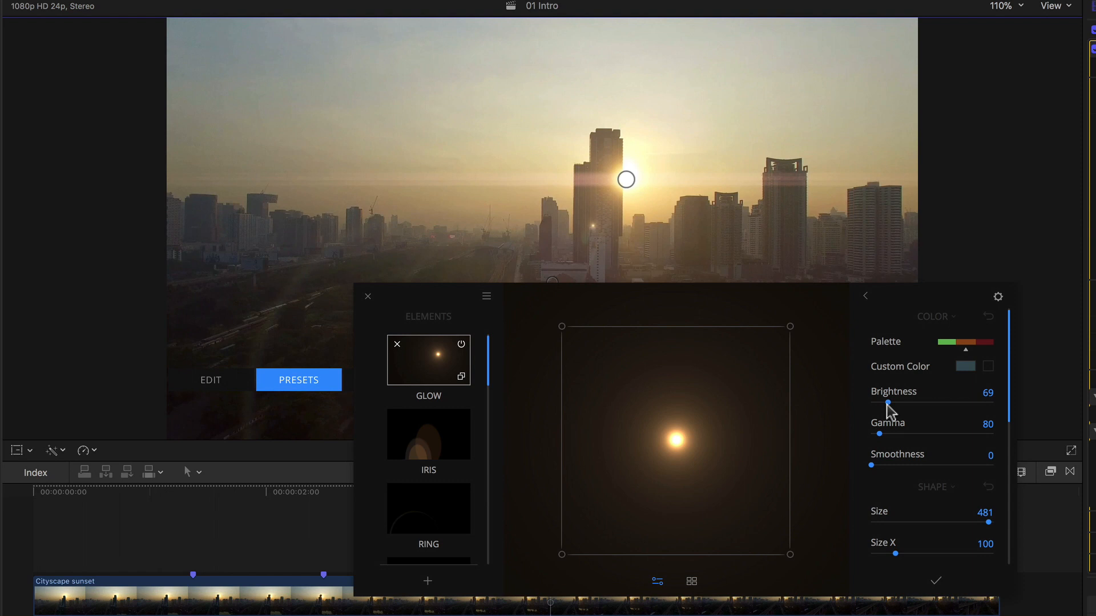
pyautogui.scroll(-3)
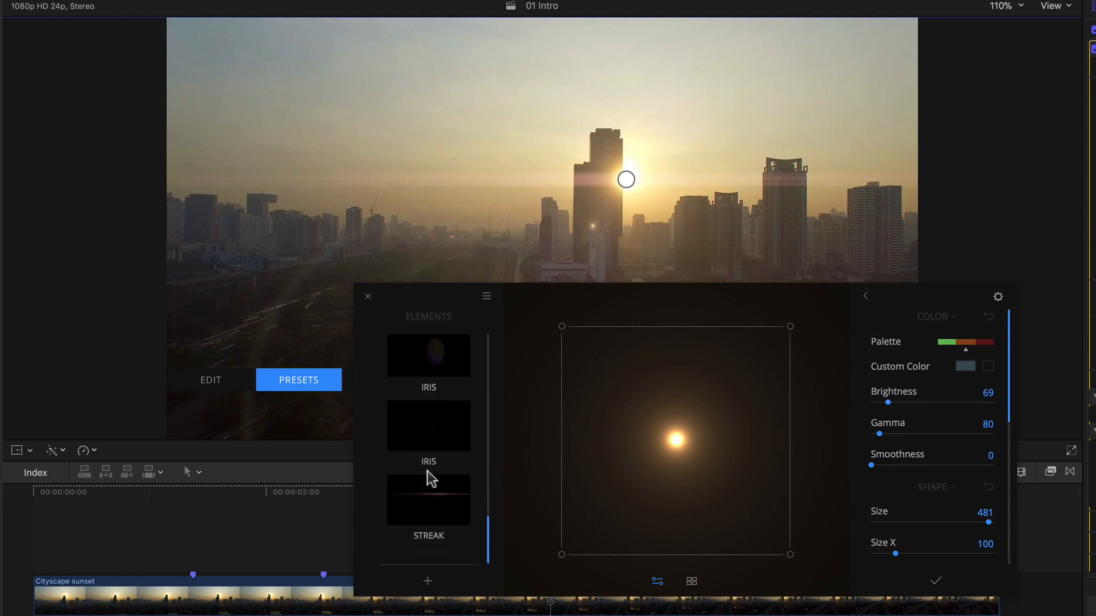
pyautogui.click(428, 500)
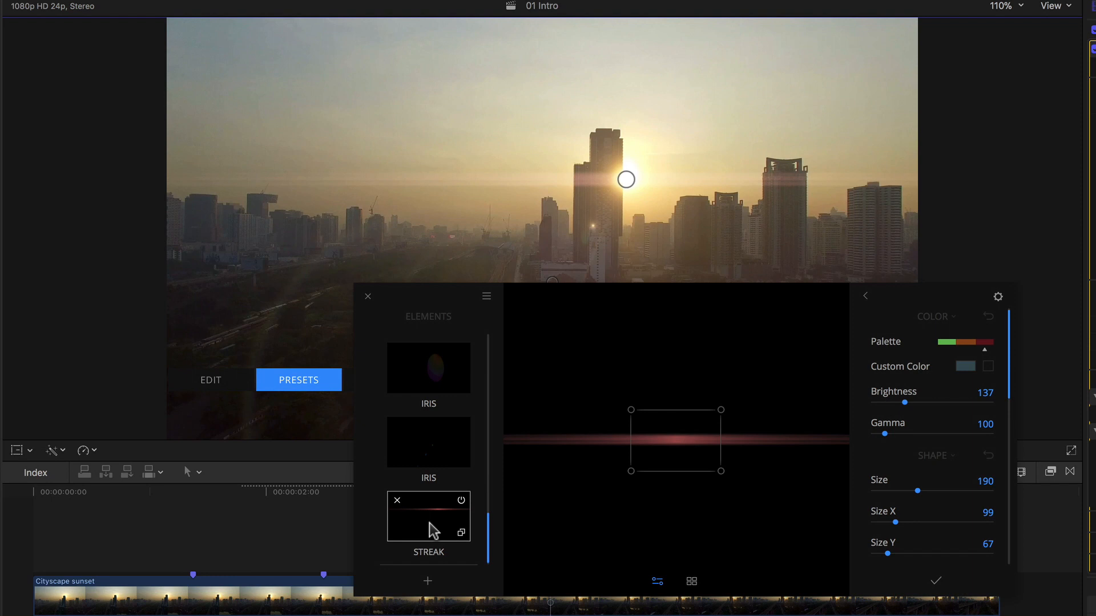
pyautogui.moveTo(730, 482)
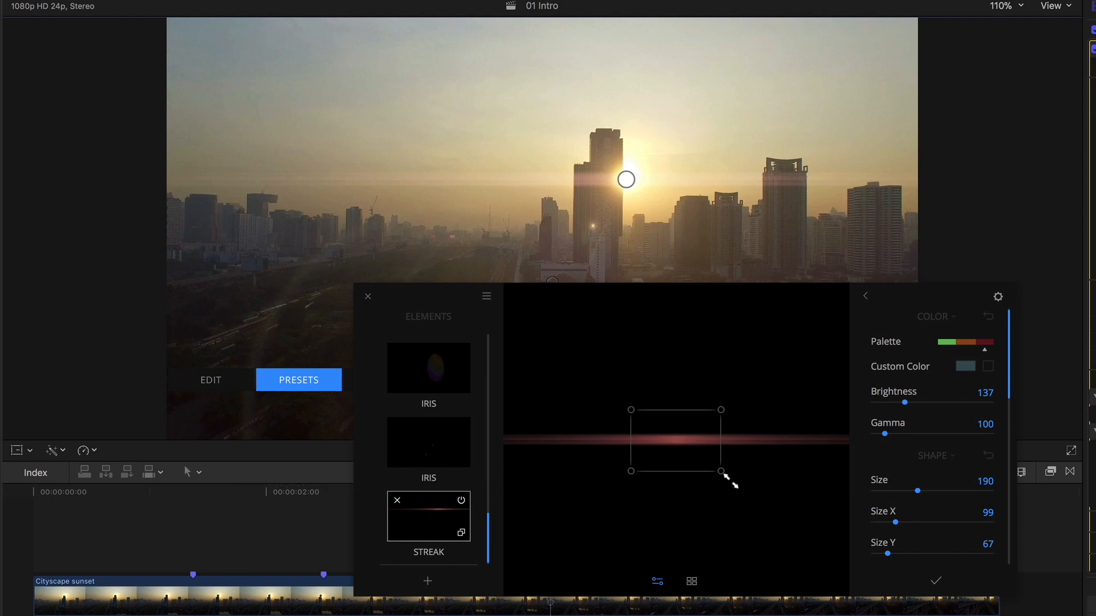